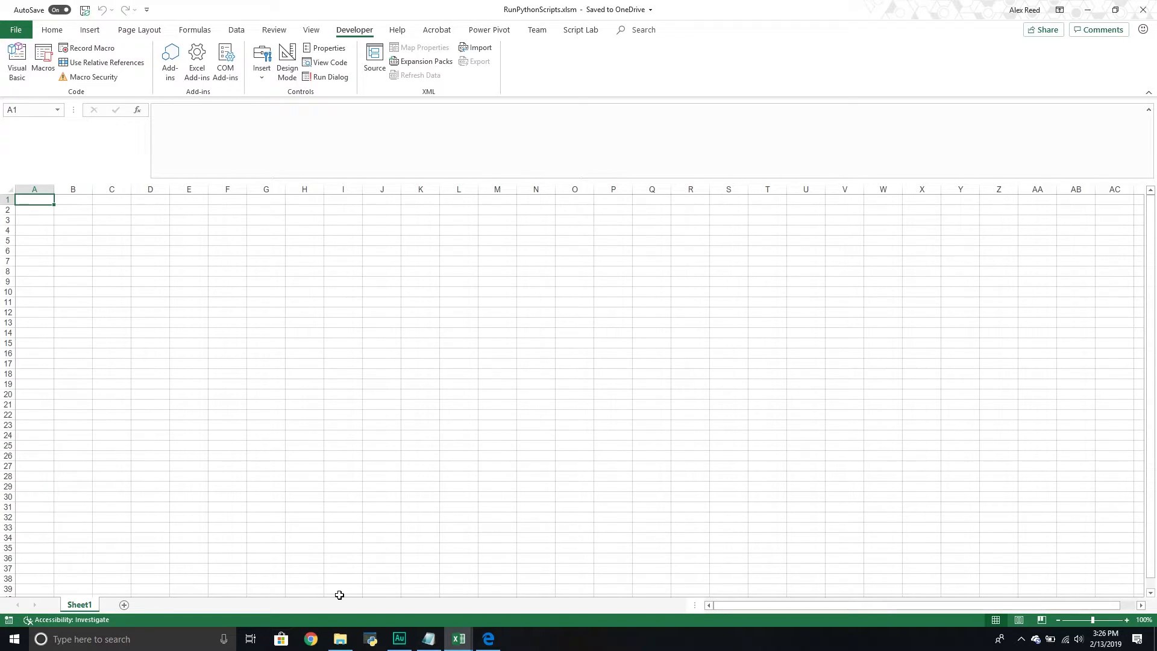
Minimize Excel and open the Python script file from the Windows desktop.
left_click(399, 639)
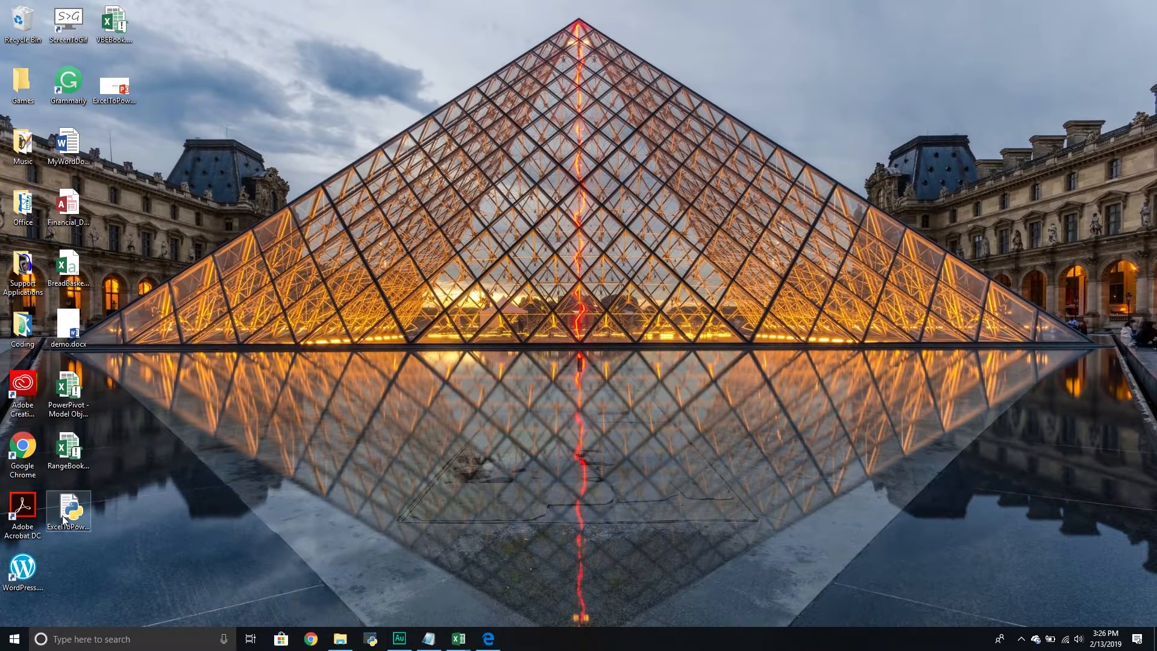
double_click(67, 508)
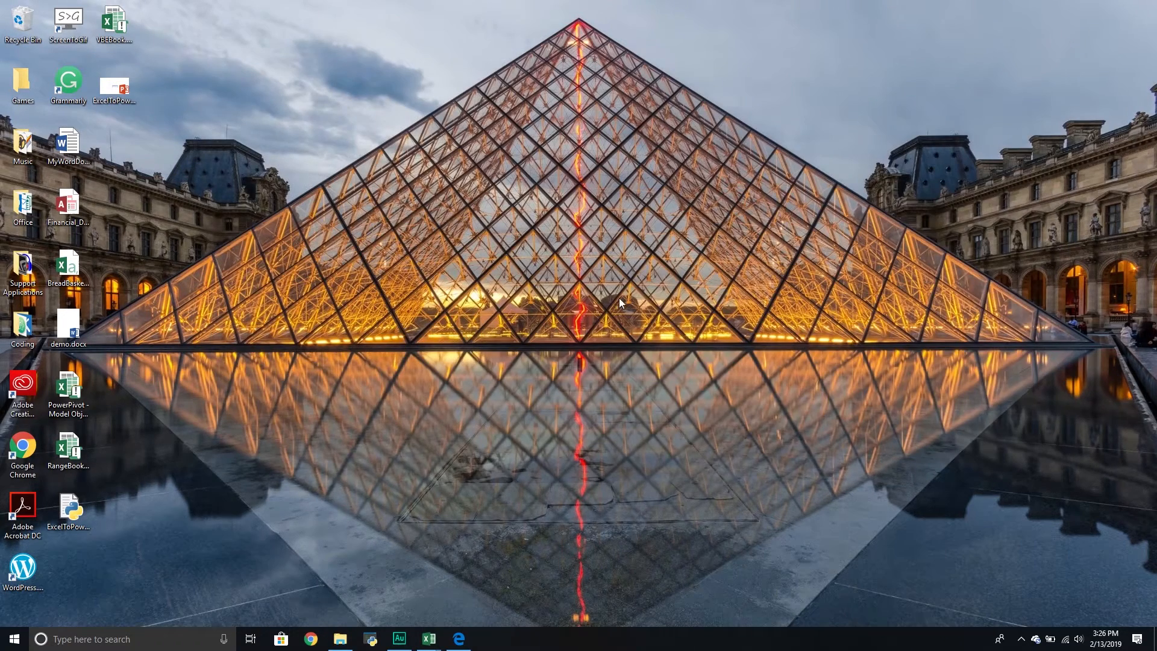
Restore the RunPythonScripts workbook and launch the Visual Basic editor from Developer.
left_click(429, 639)
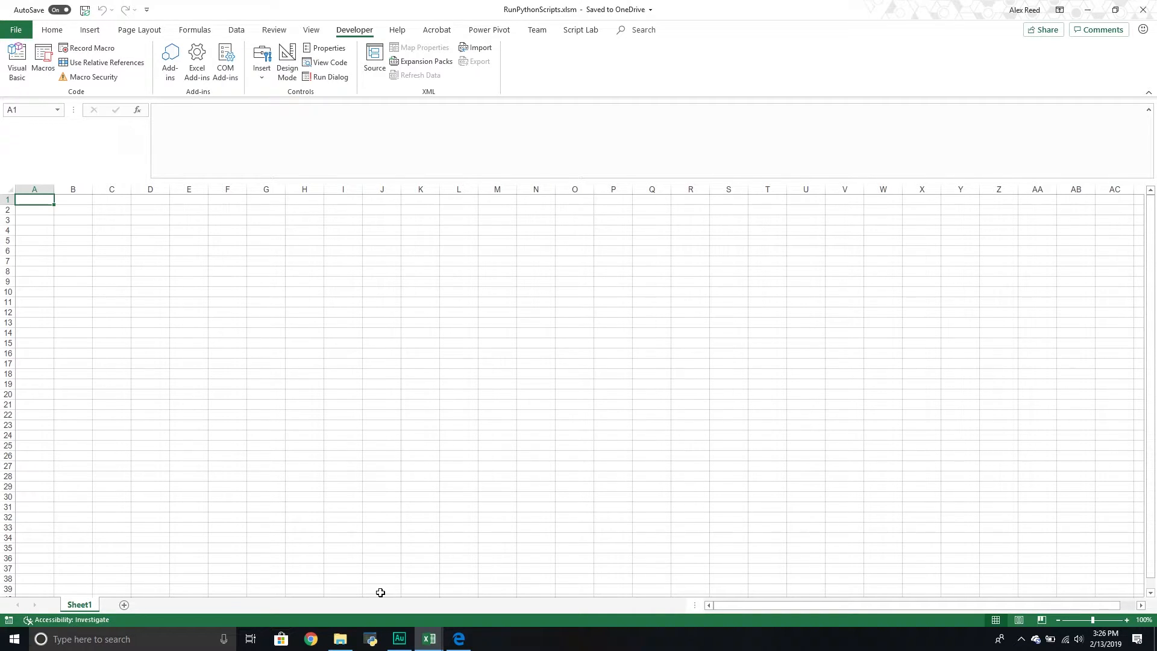
left_click(16, 62)
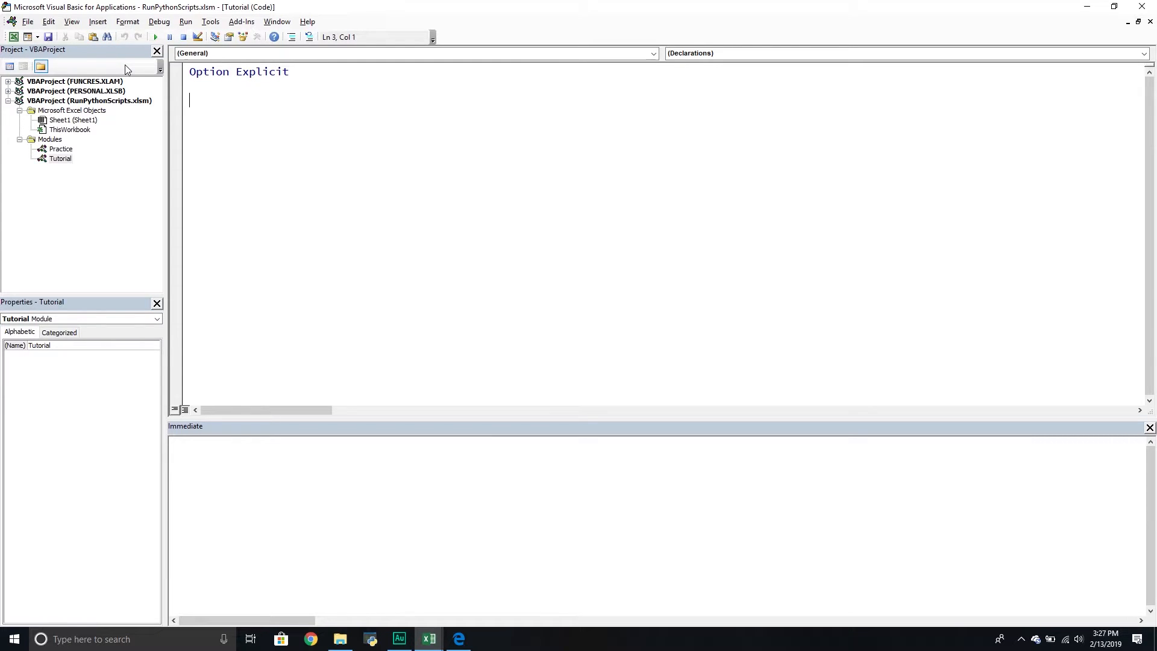
Begin Sub RunPythonScript() with a 'Declare our variables comment and Dim objShell As Object.
type("S")
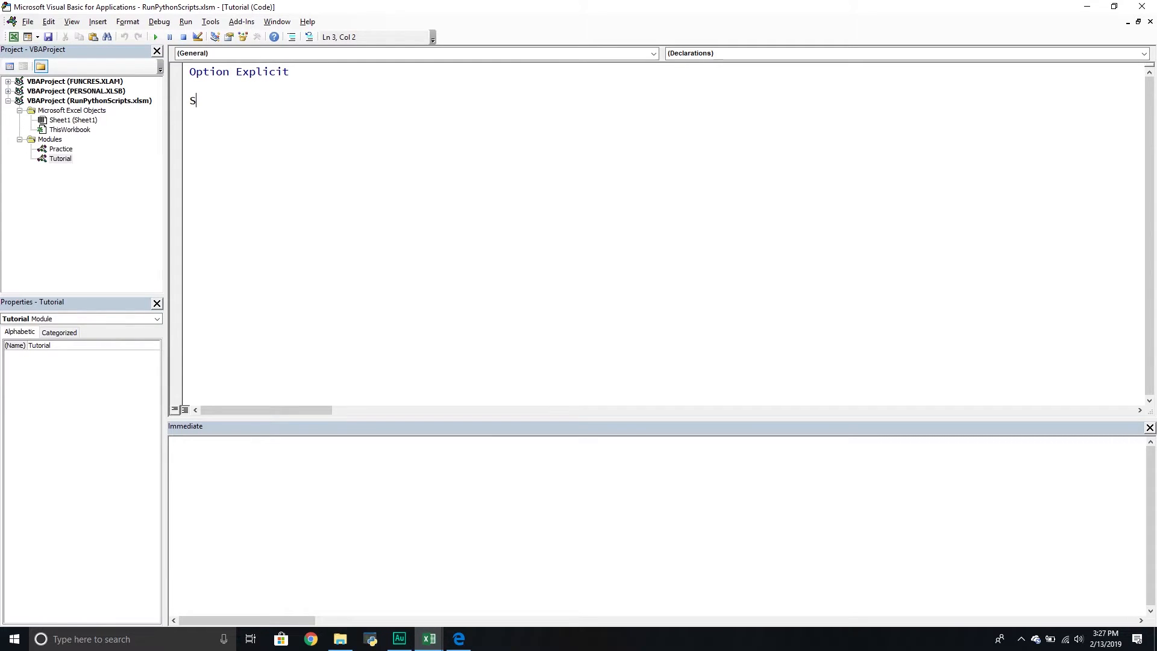
type("ub")
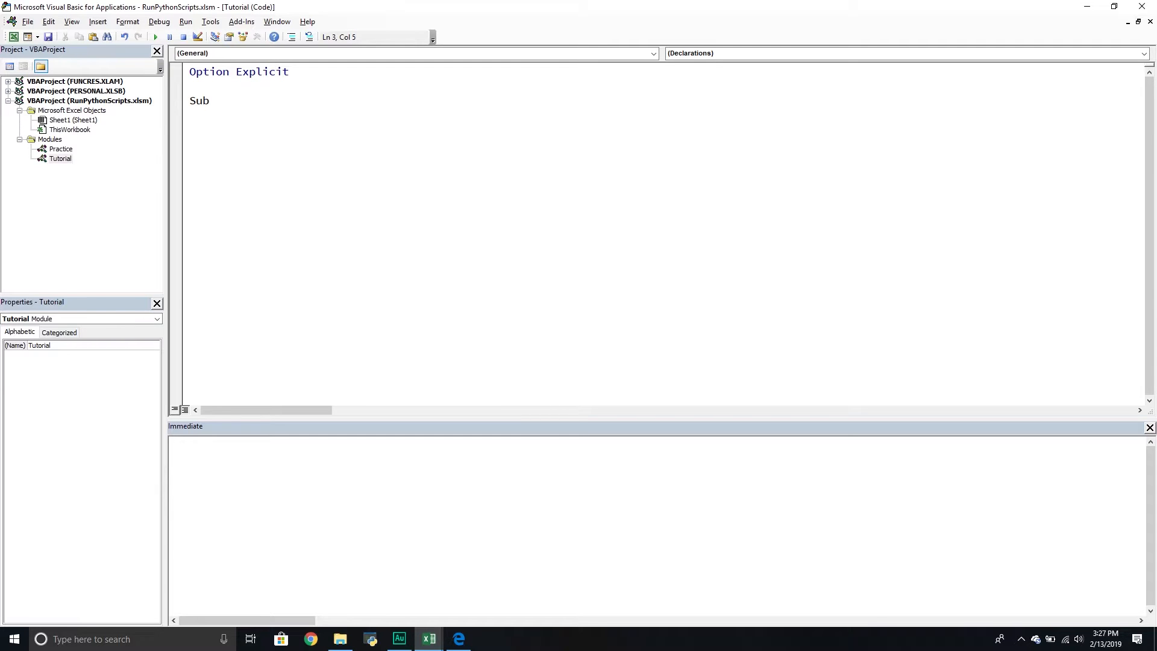
type("RunPytho")
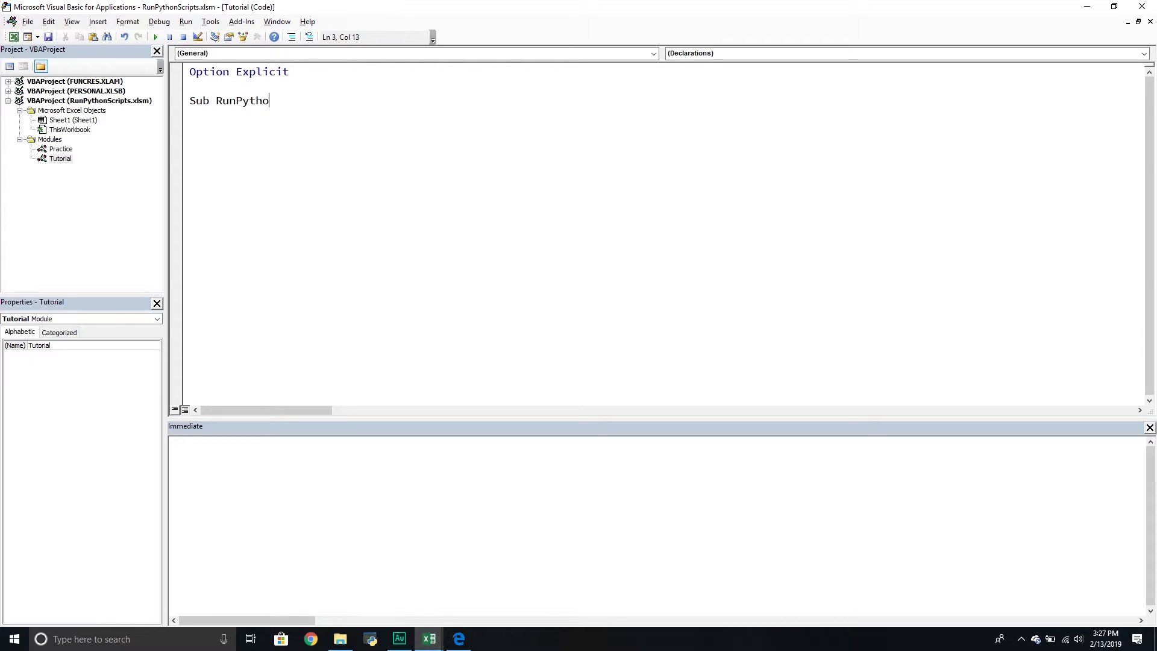
type("nScript()")
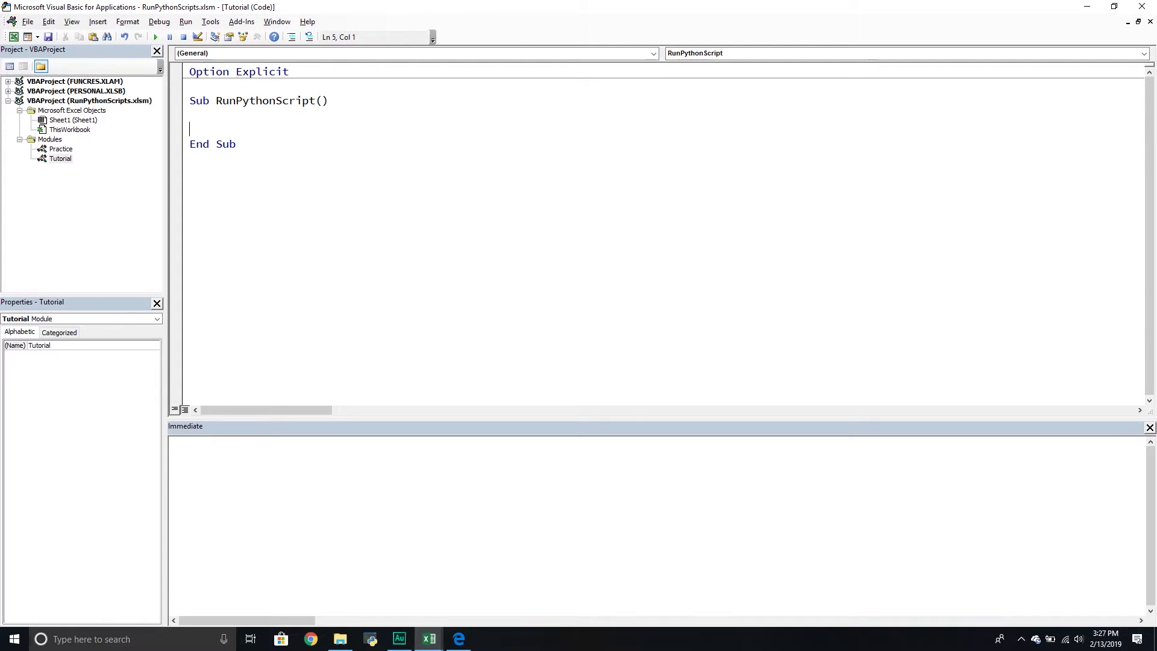
type("'Declare our va")
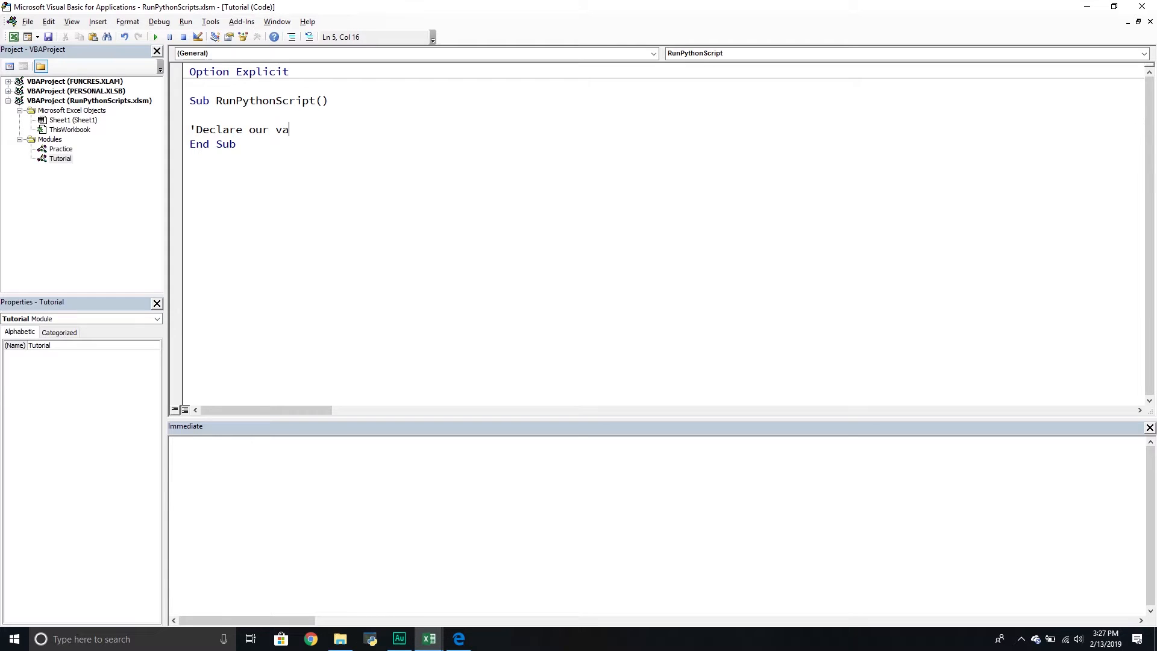
type("riables")
type("Dim ob")
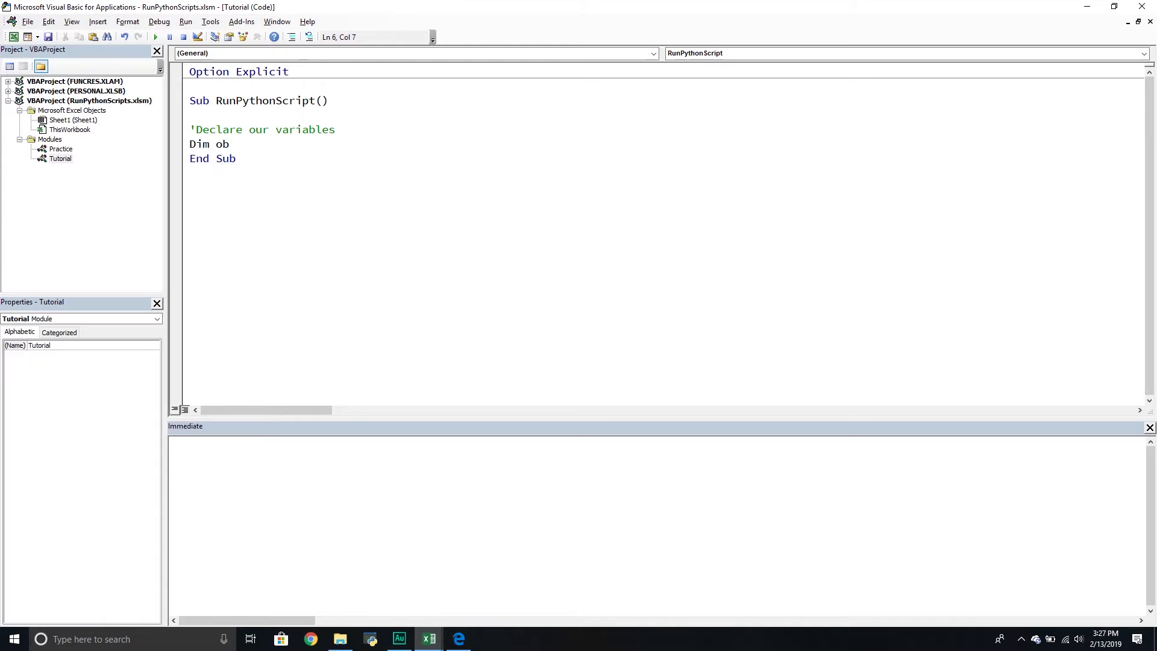
type("jShell")
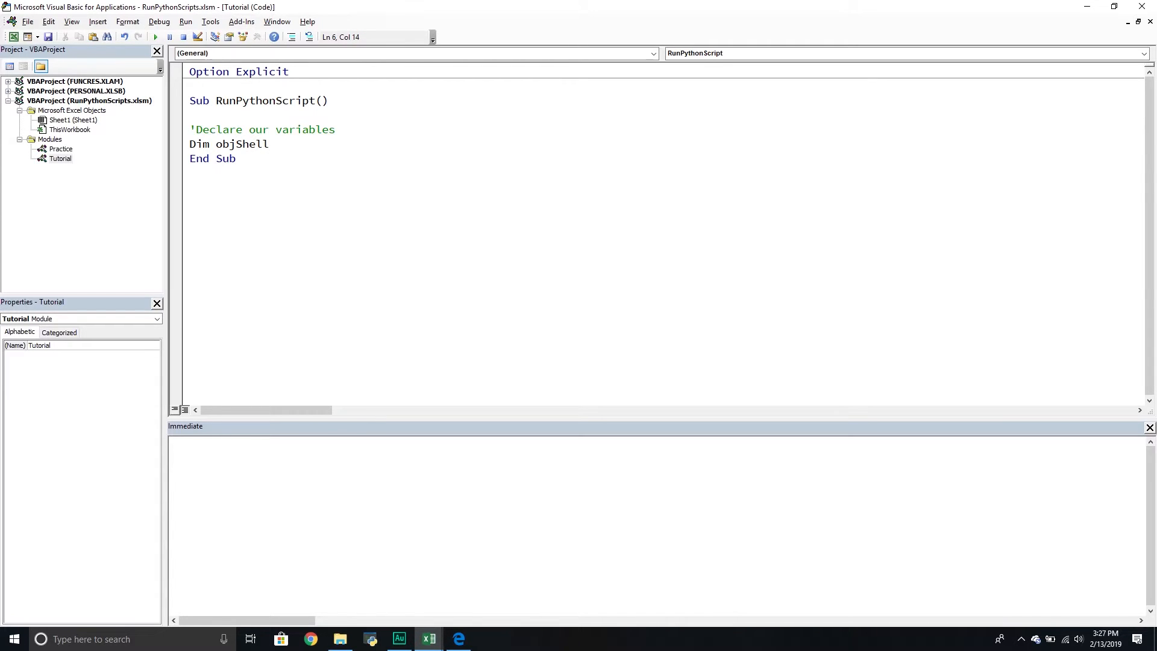
type("As Object")
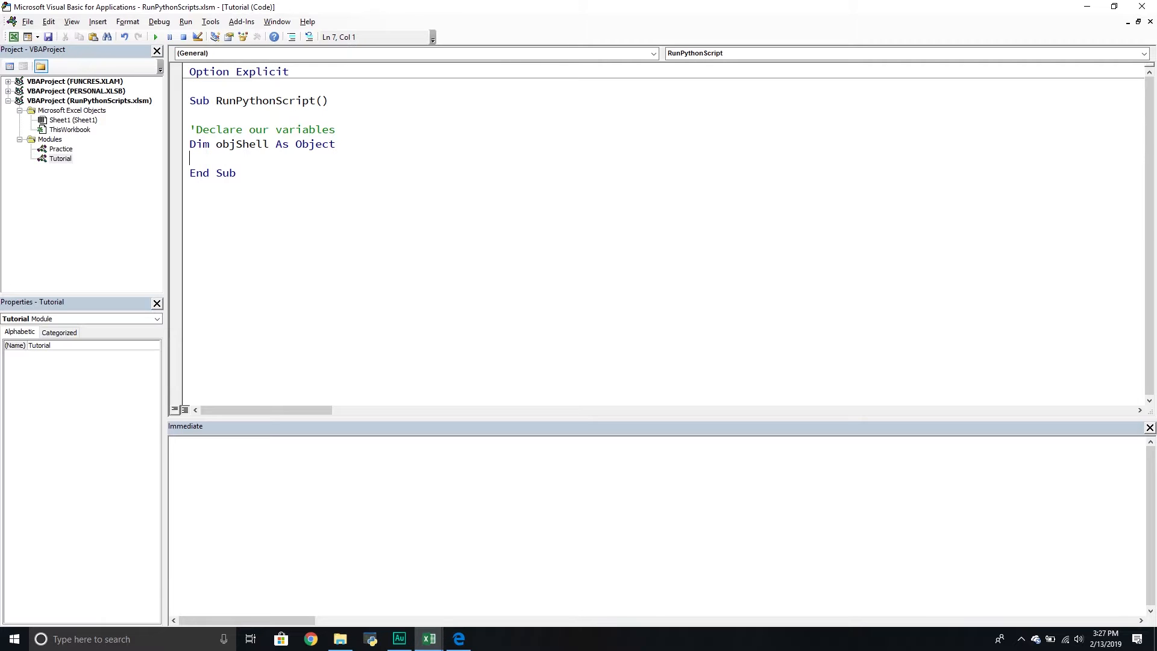
Declare PythonExe and PythonScript As String.
type("Dim")
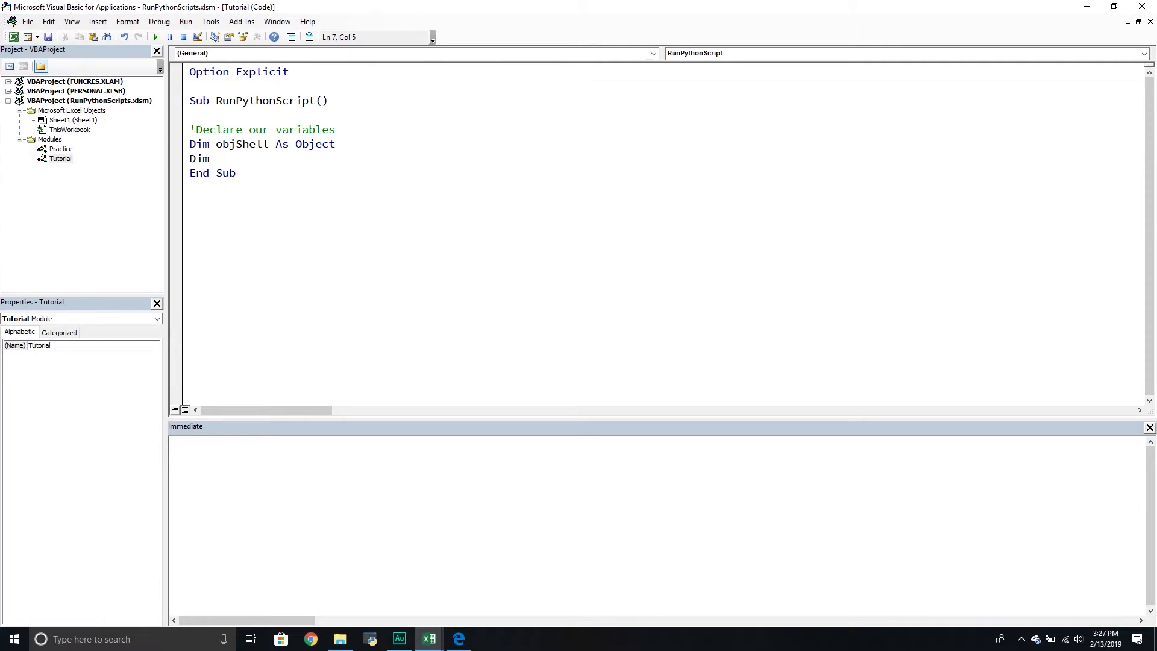
type("Pytho")
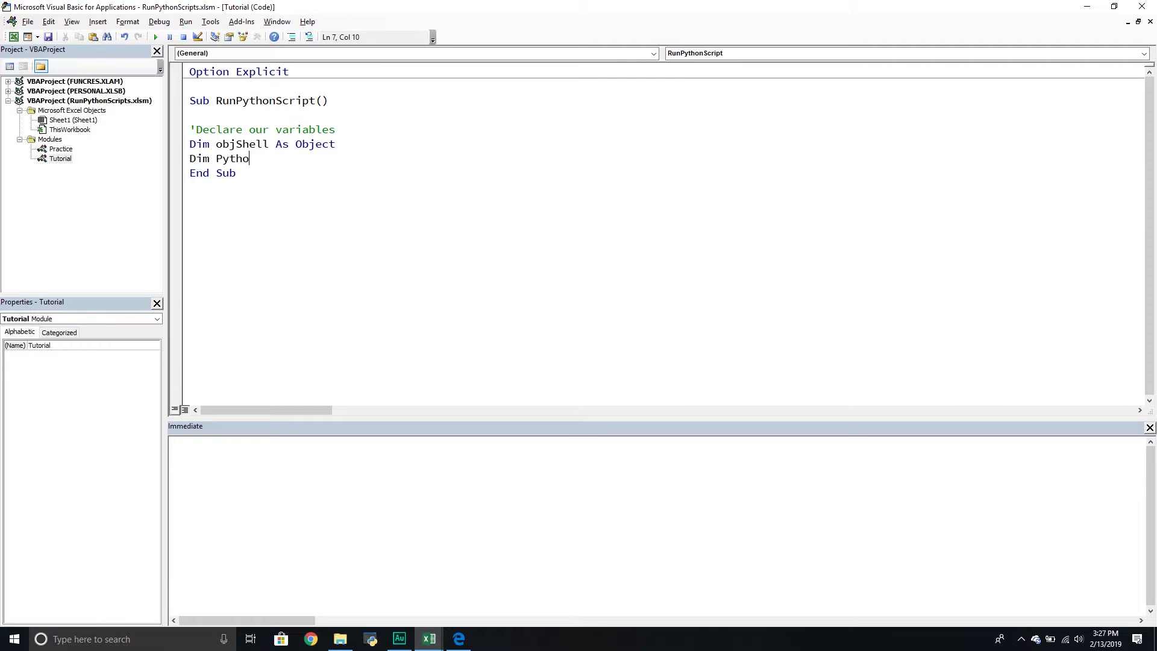
type("nExe")
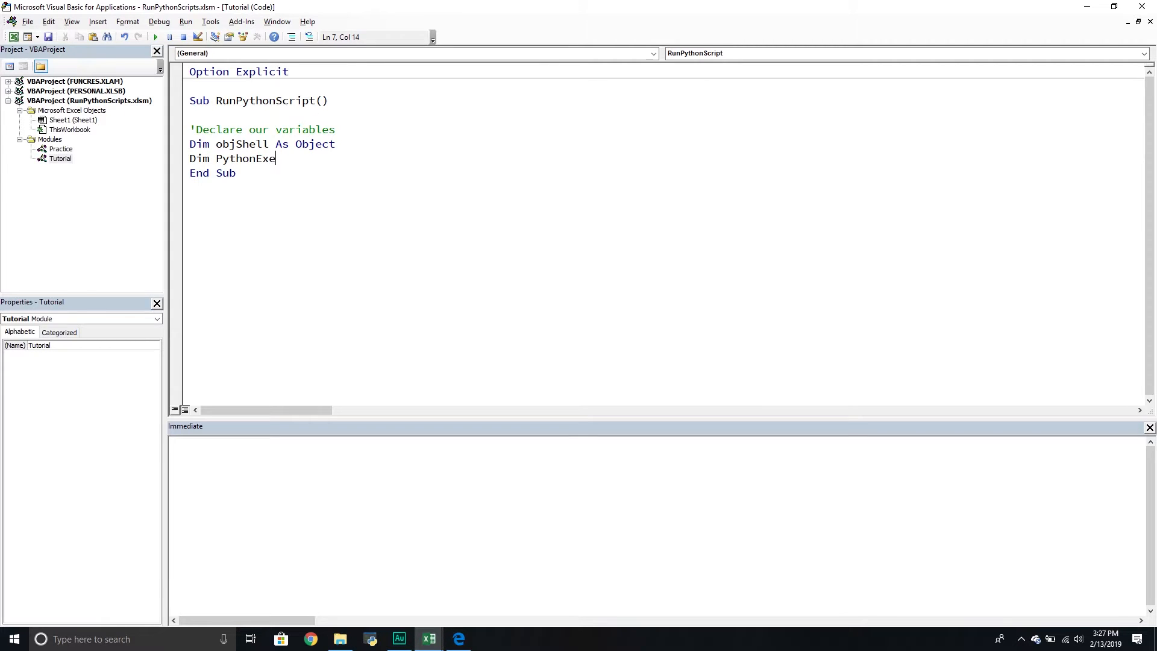
type(",")
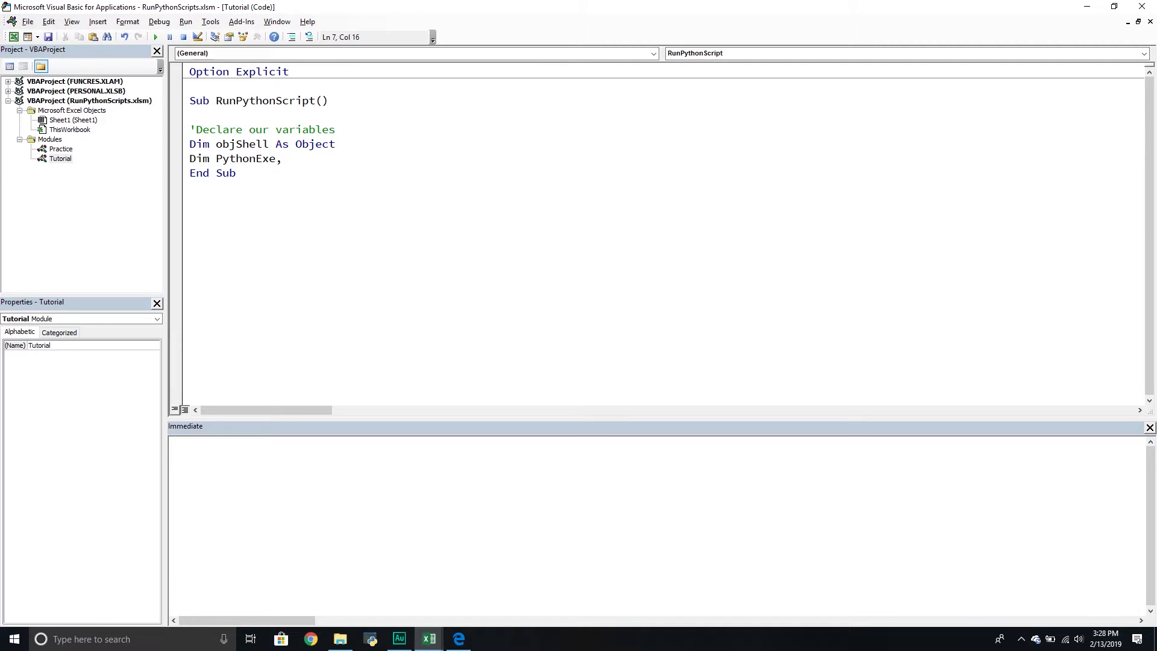
type("Python")
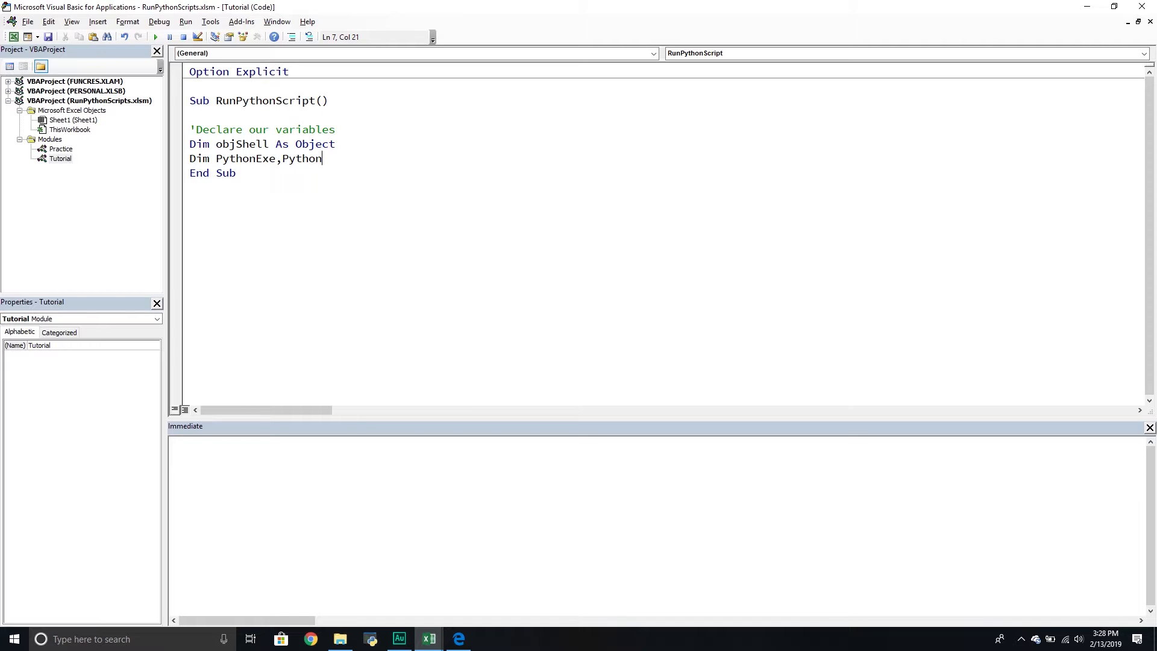
type("Script AS")
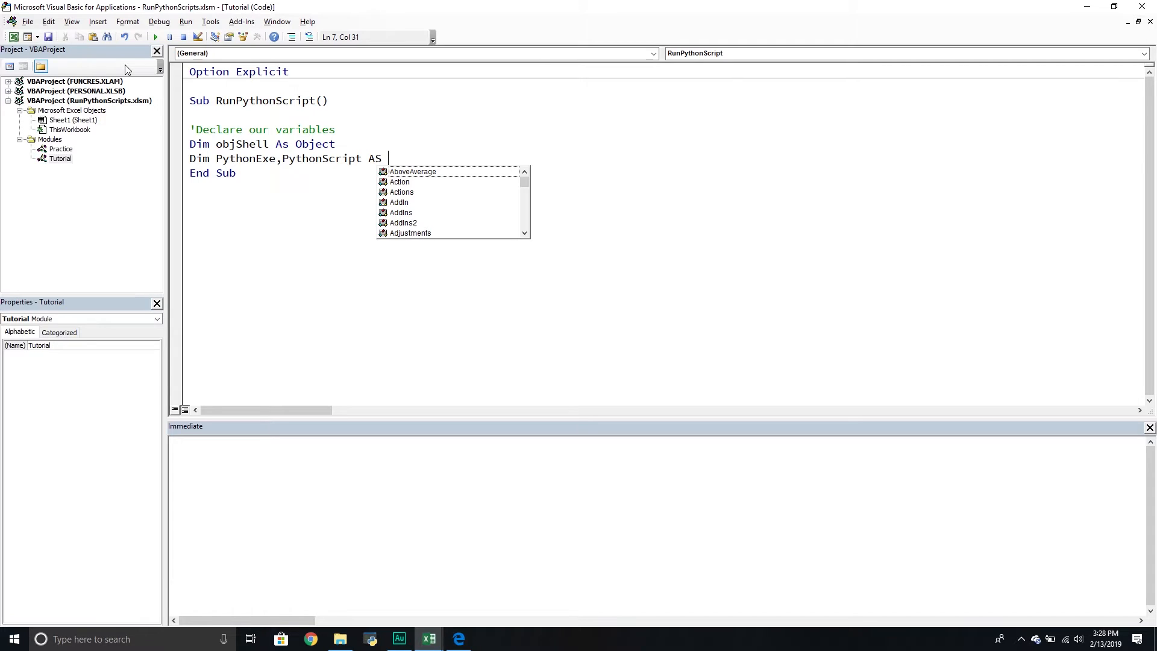
type("String")
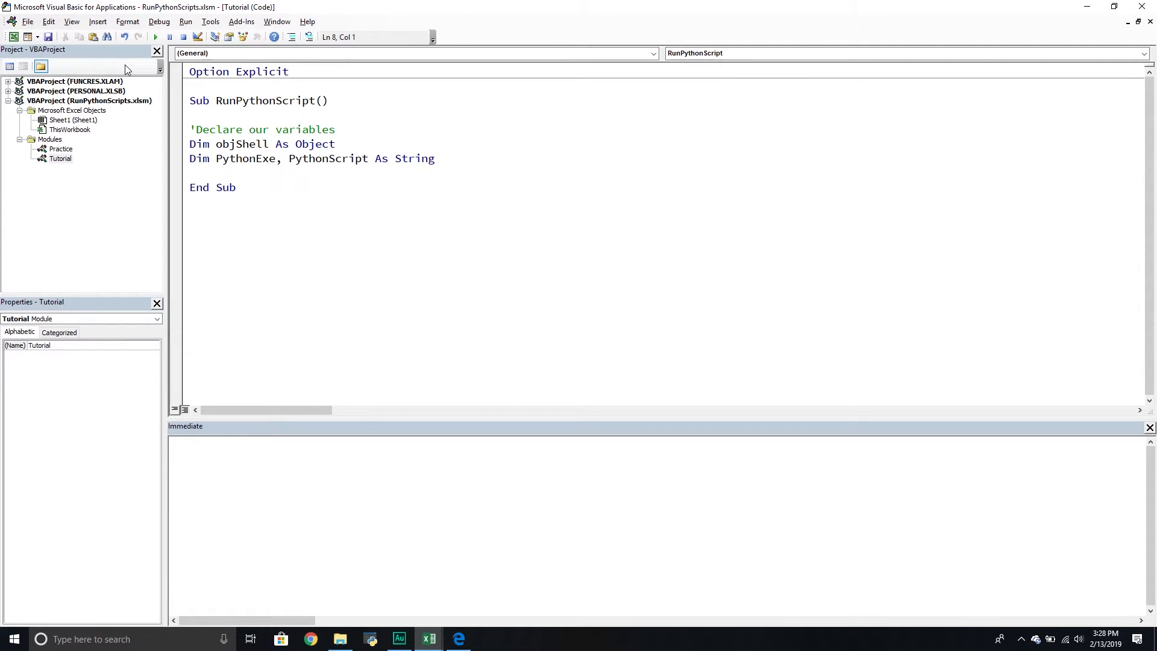
Under a 'Create a new Shell Object comment, Set objShell = VBA.CreateObject("Wscript.Shell").
type("'")
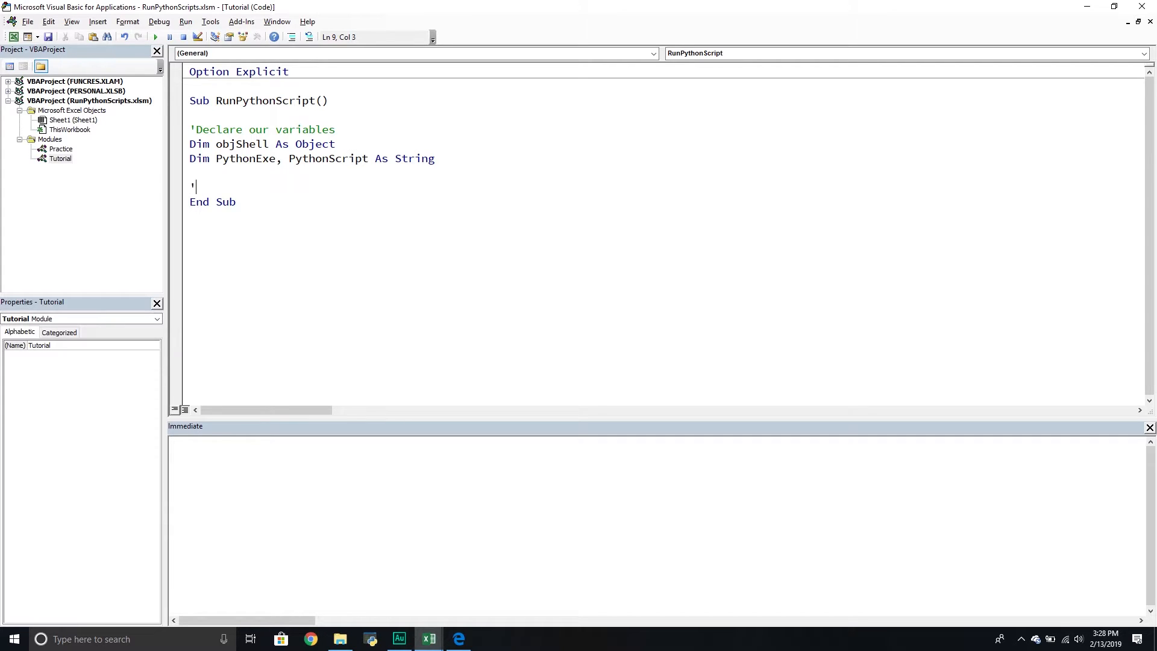
type("Create a new")
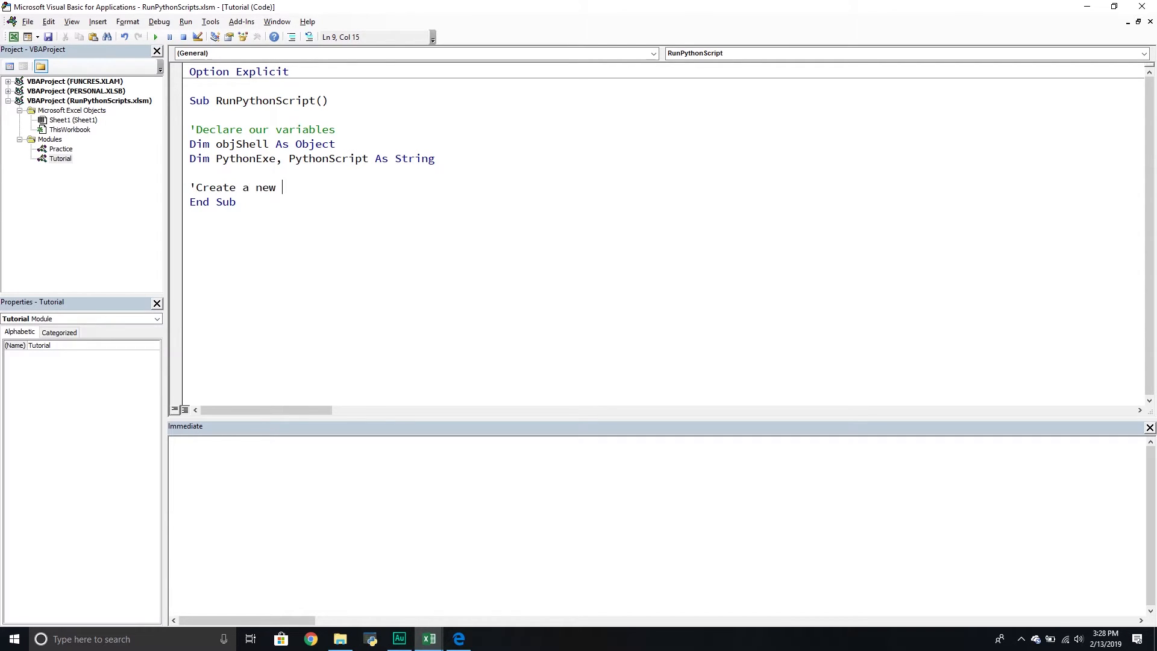
type("She")
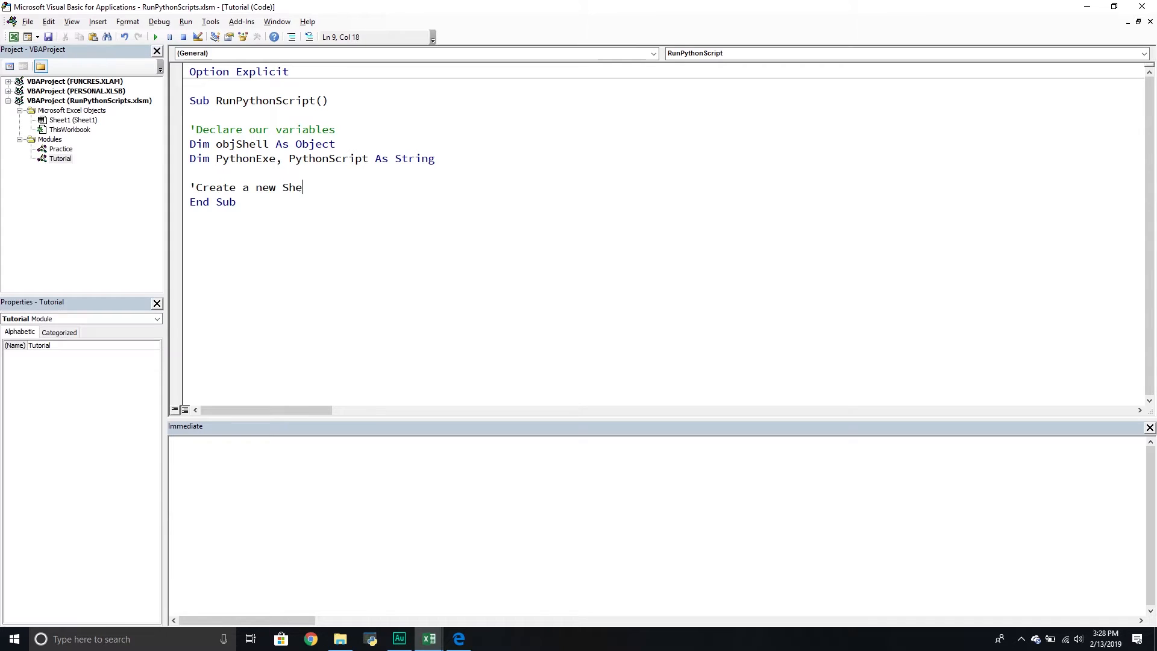
type("ll Object")
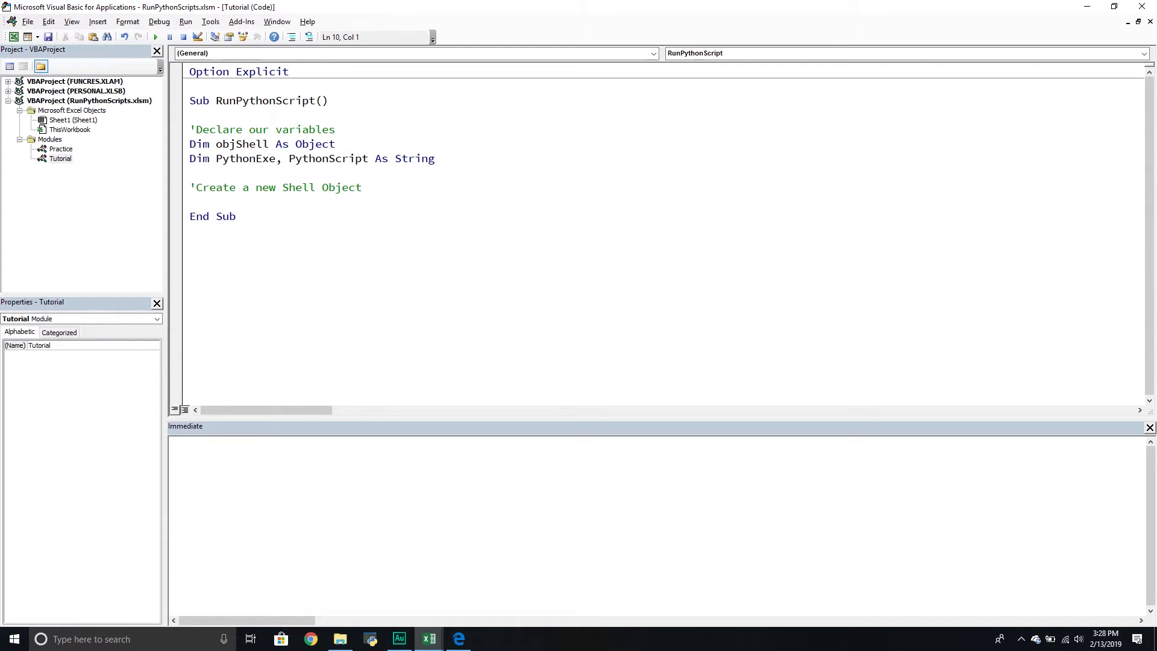
type("Set Ob")
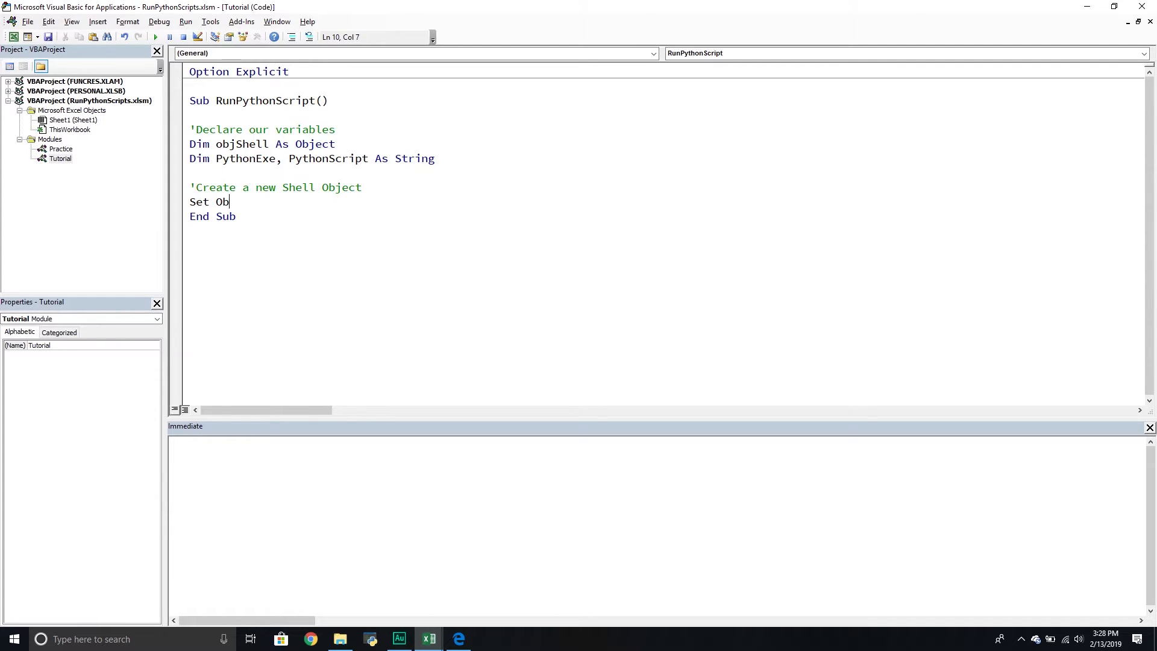
type("jSh")
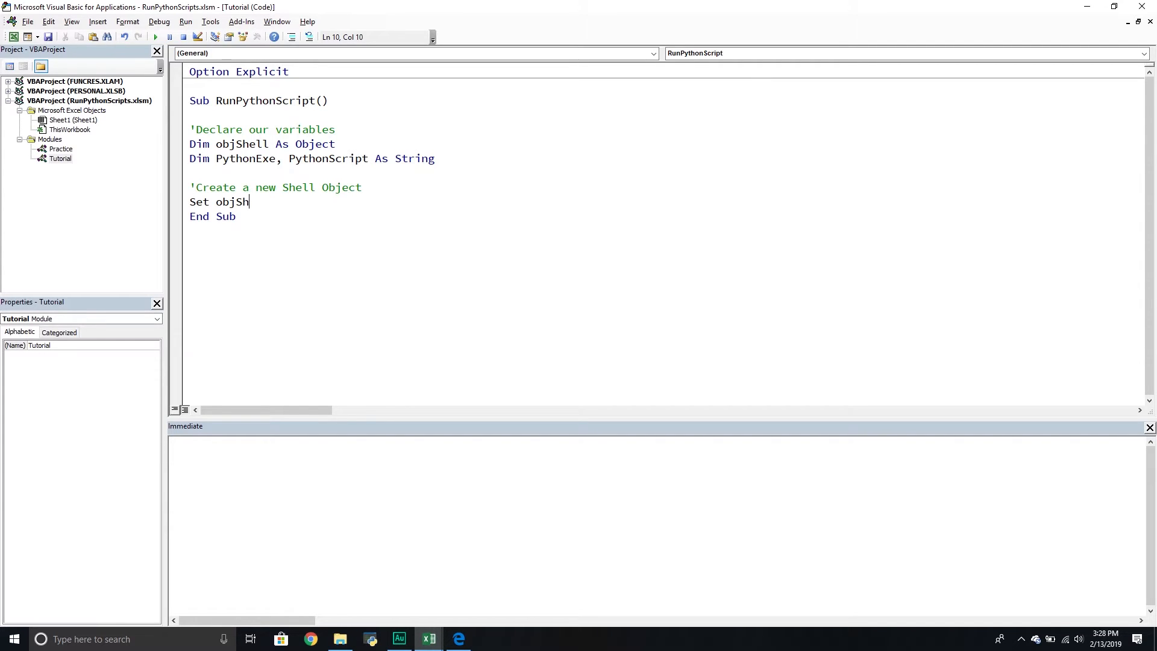
type("ell")
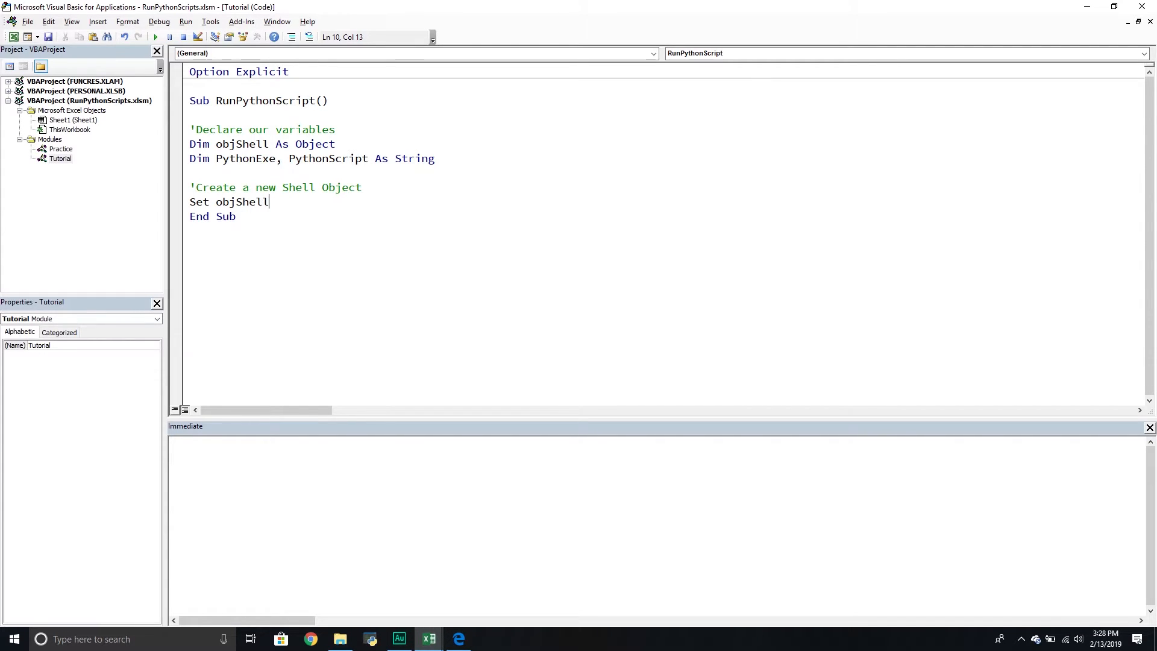
type("= VB")
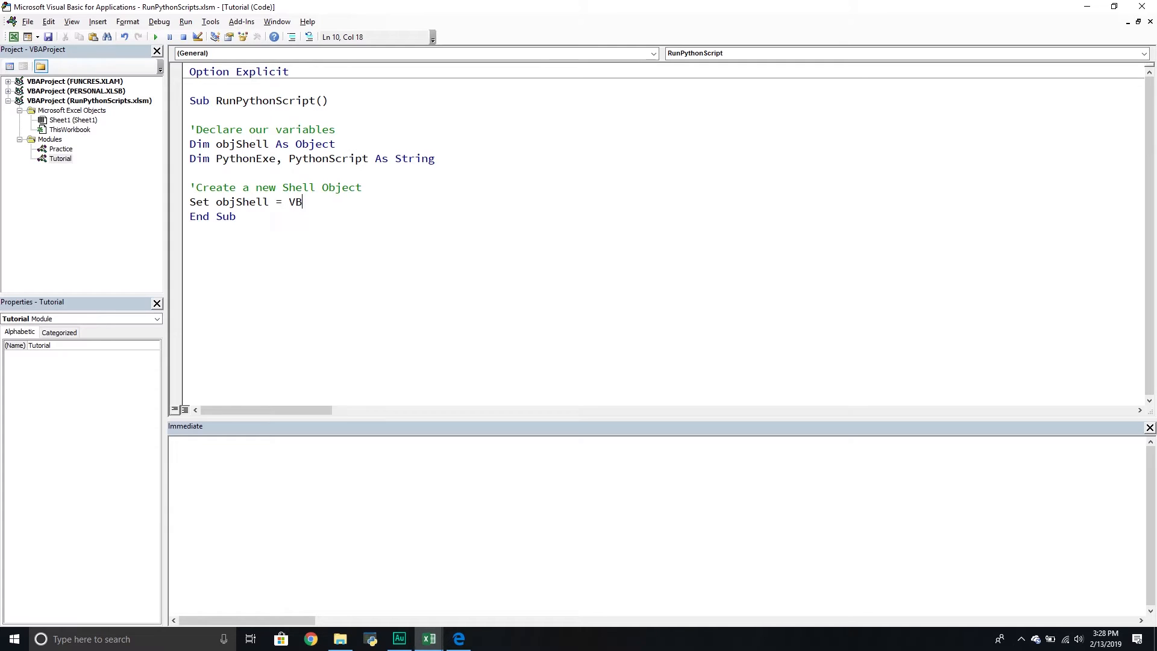
type(".C")
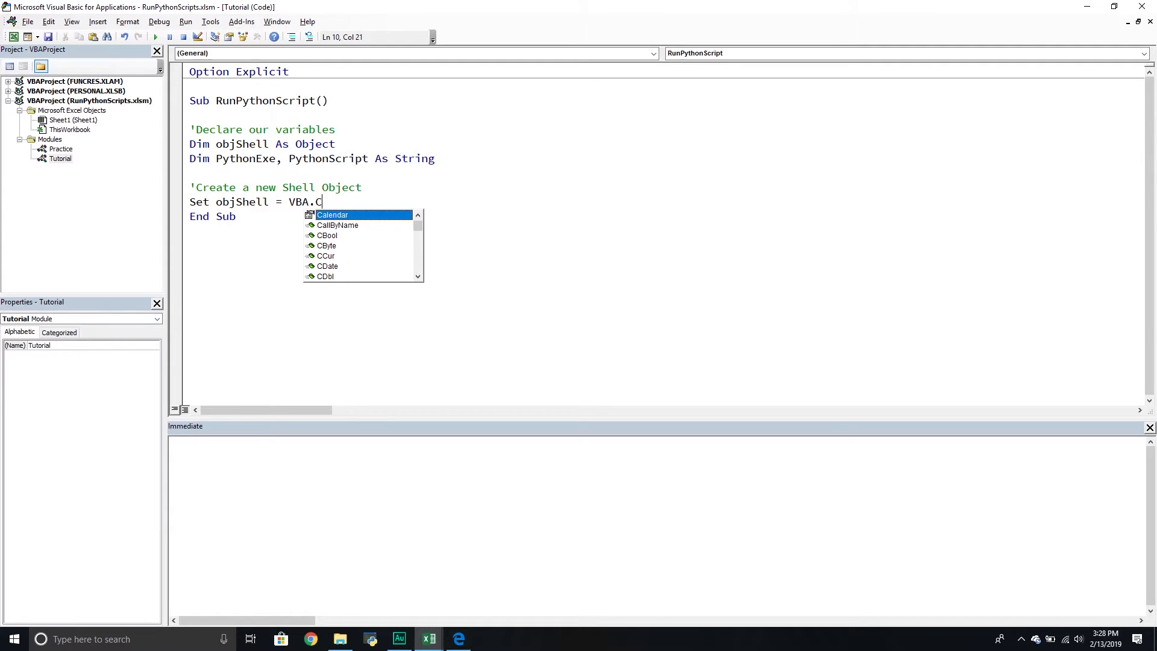
type("reateObject")
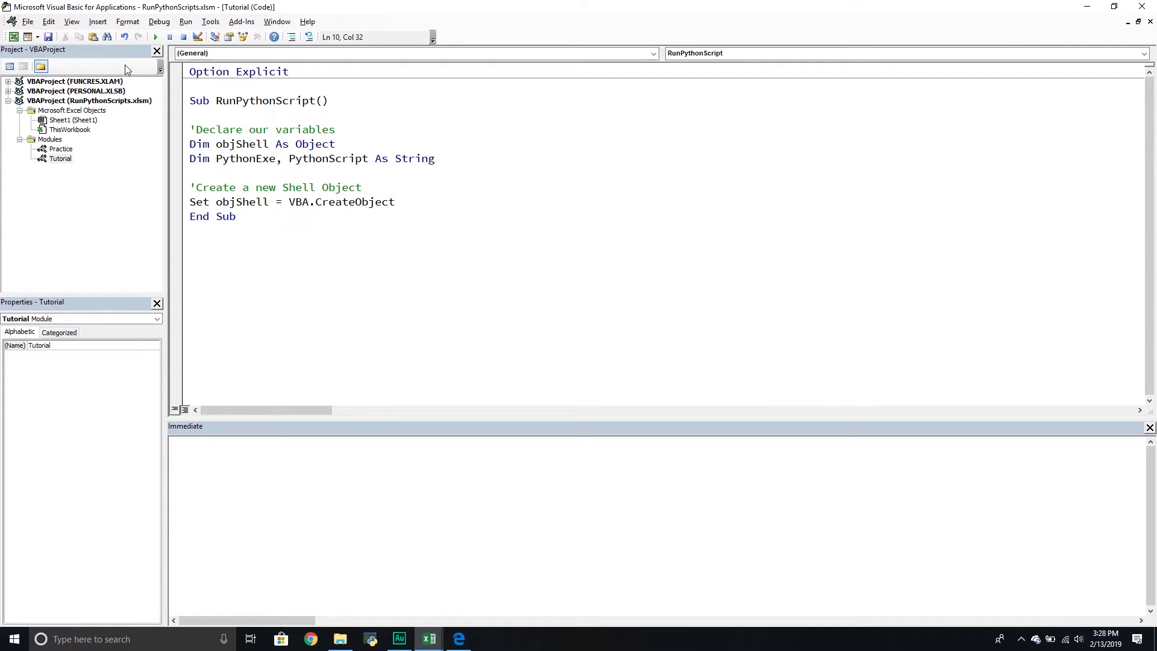
type("(\"")
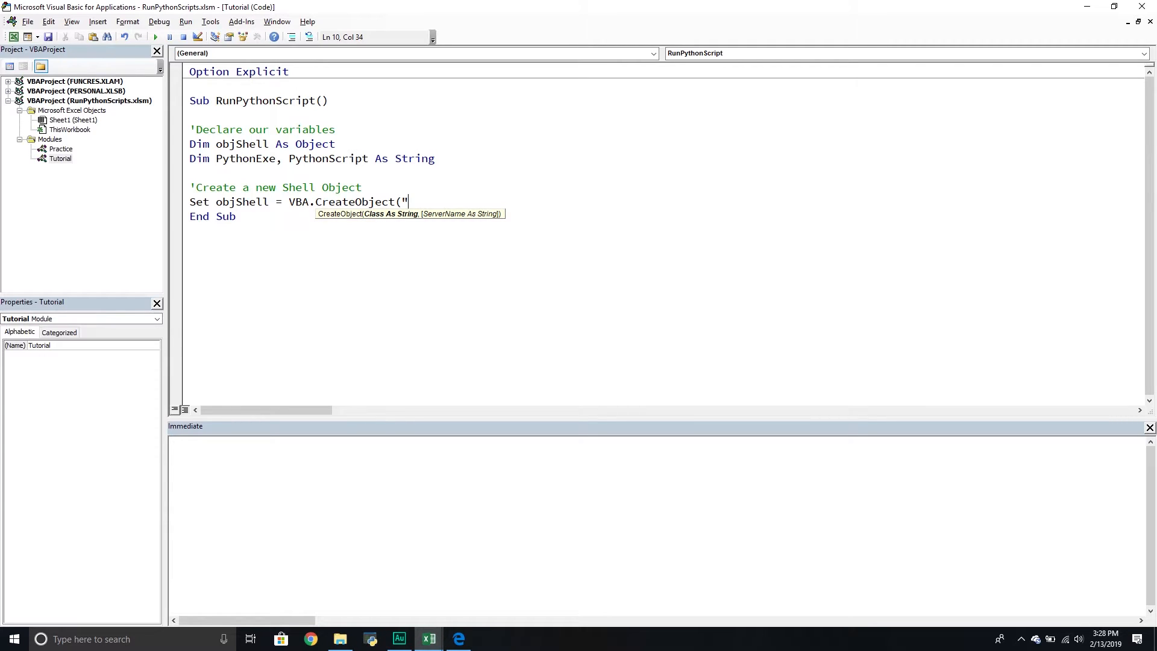
type("W")
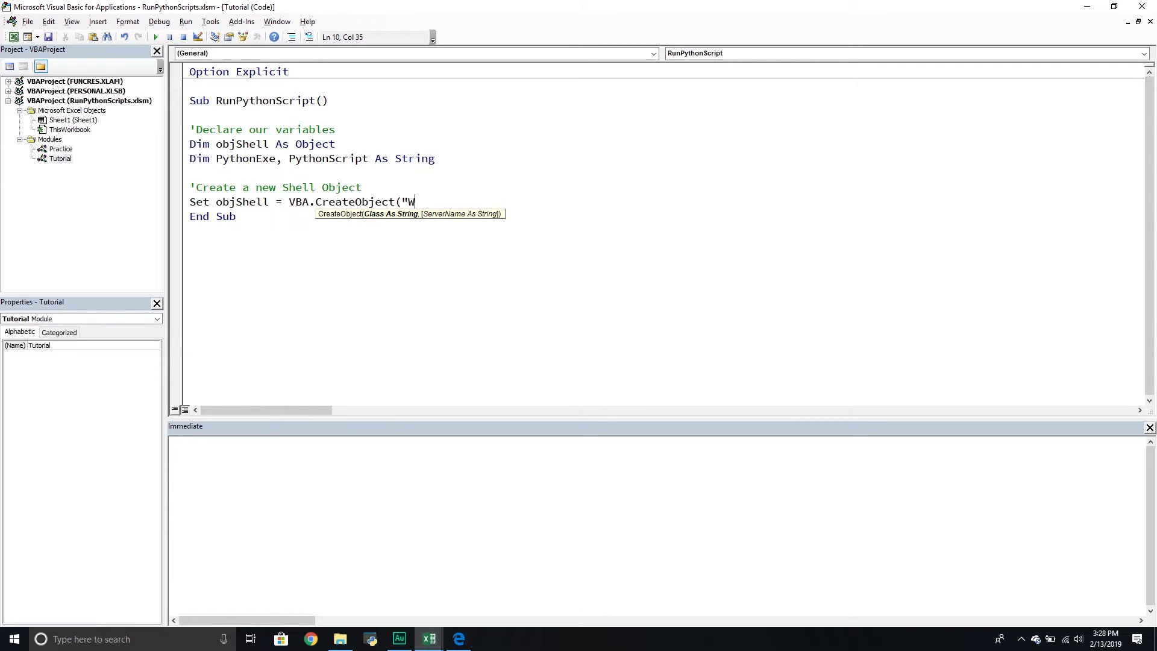
type("script")
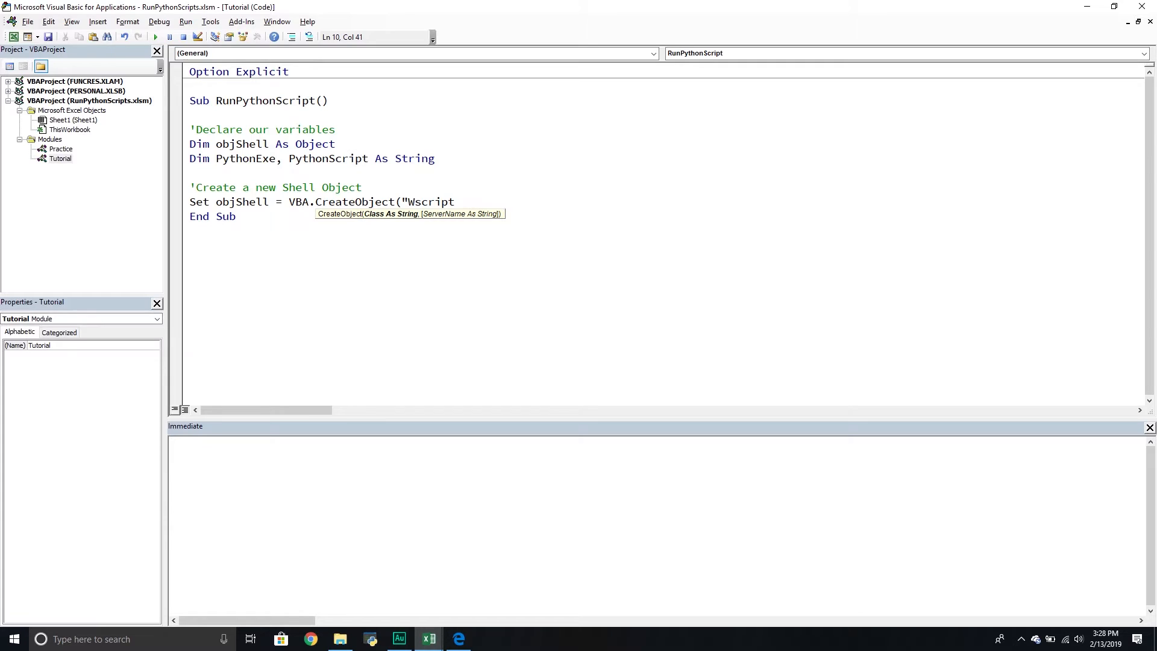
type(".Shell\"")
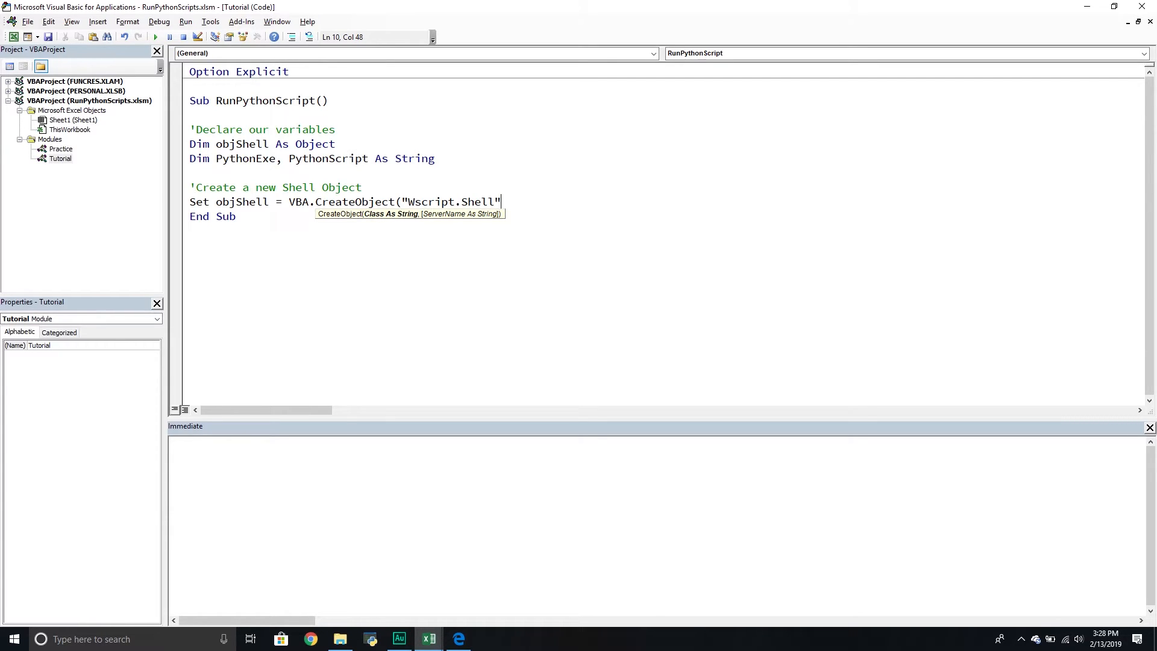
type(")")
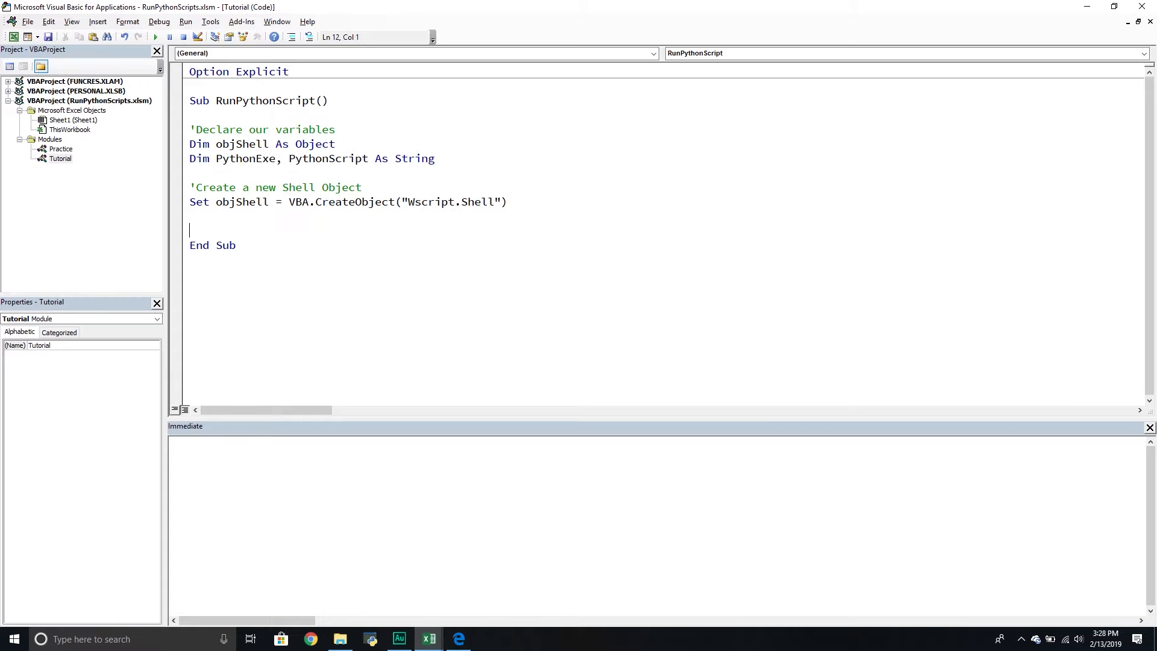
Add the comment 'Provide the file path to the Python Exe.
type("'")
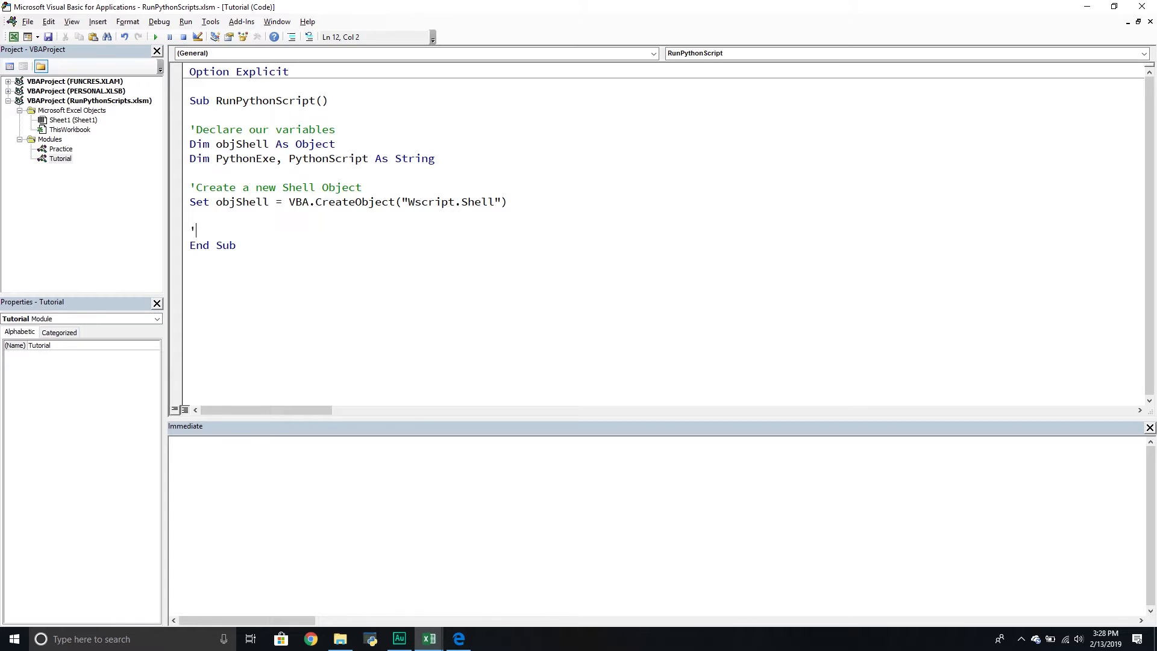
type("Provid")
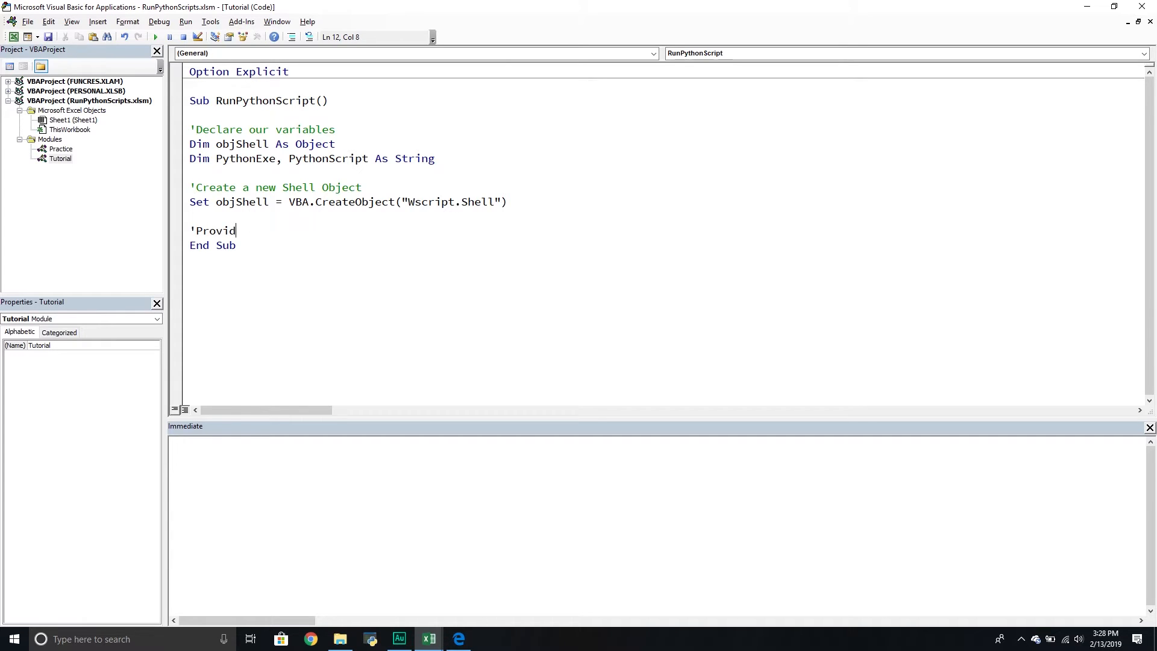
type("e te")
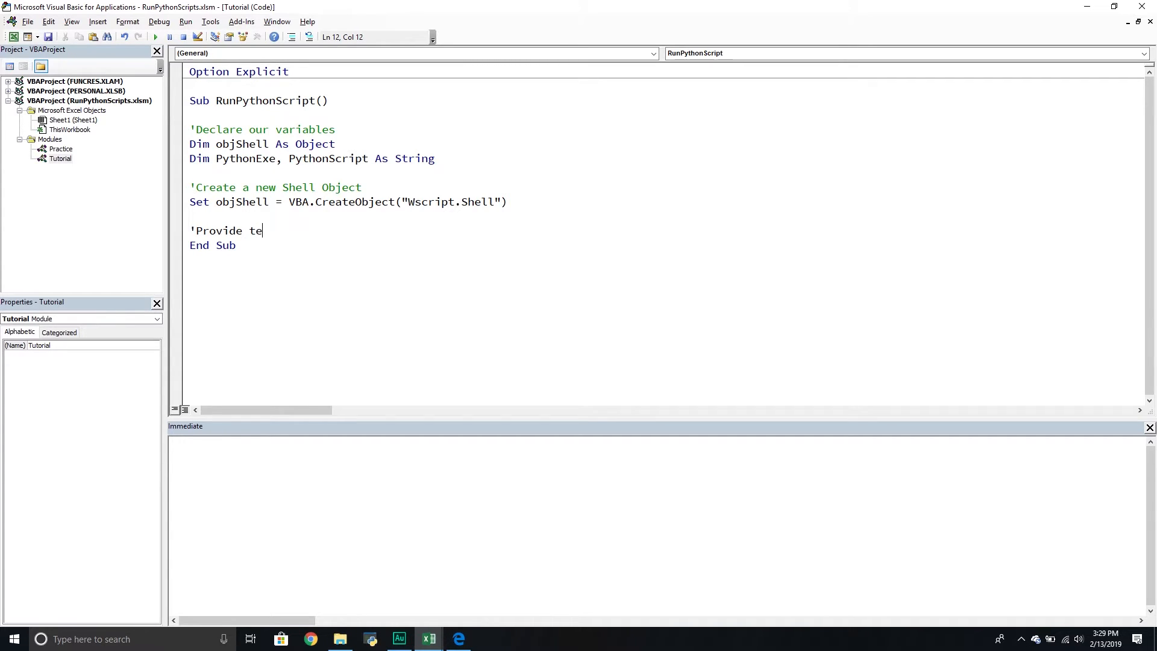
type("he file path t")
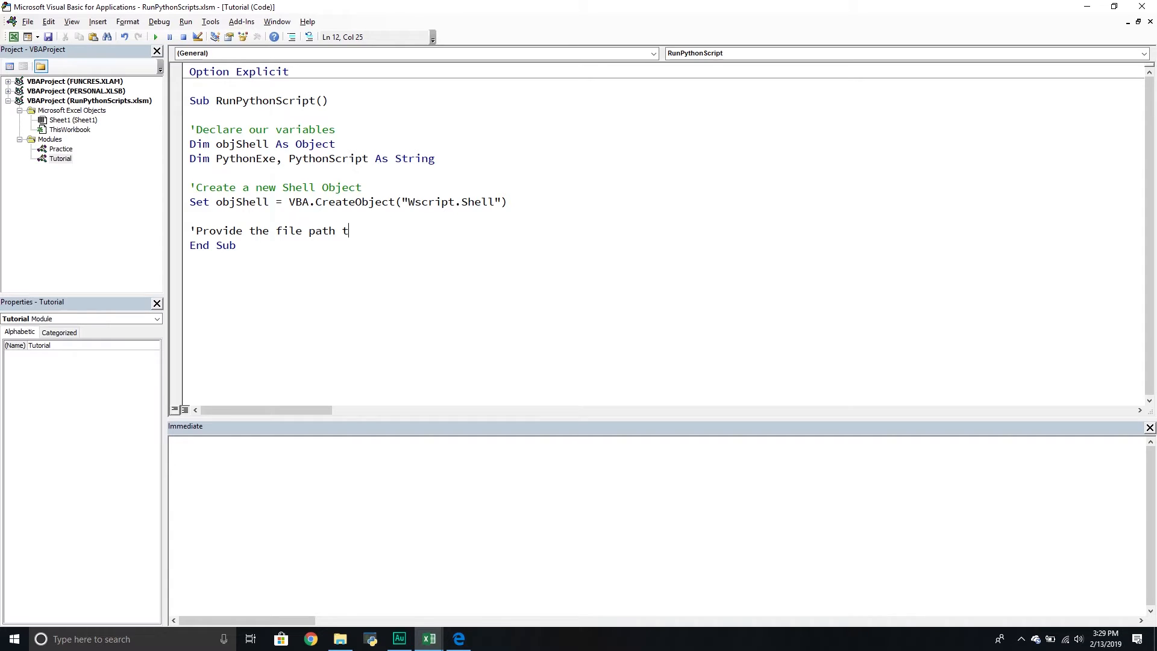
type("o the Pthon E")
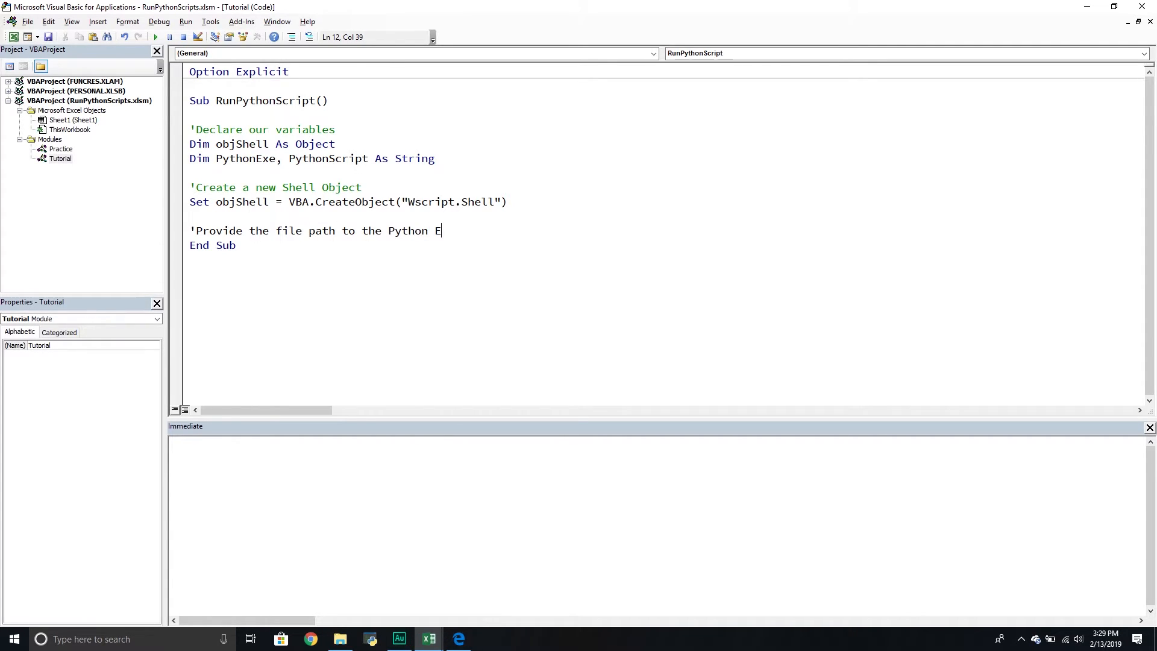
type("xe")
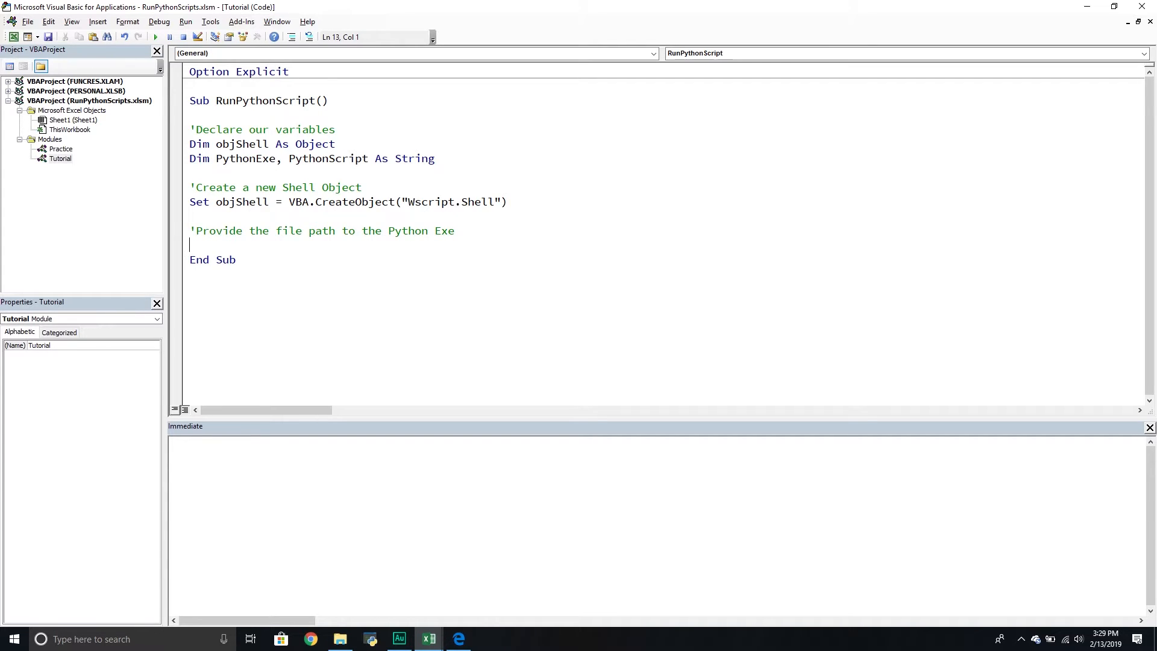
Start the PythonExe = assignment with triple quotation marks.
type("Pyt")
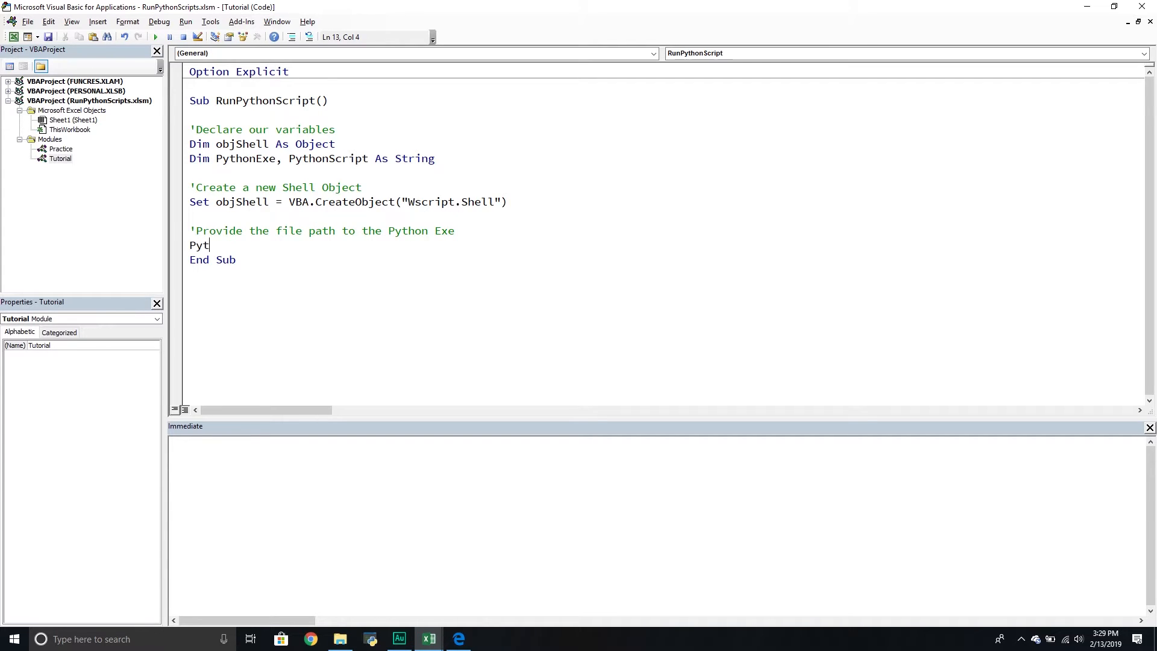
type("honExe")
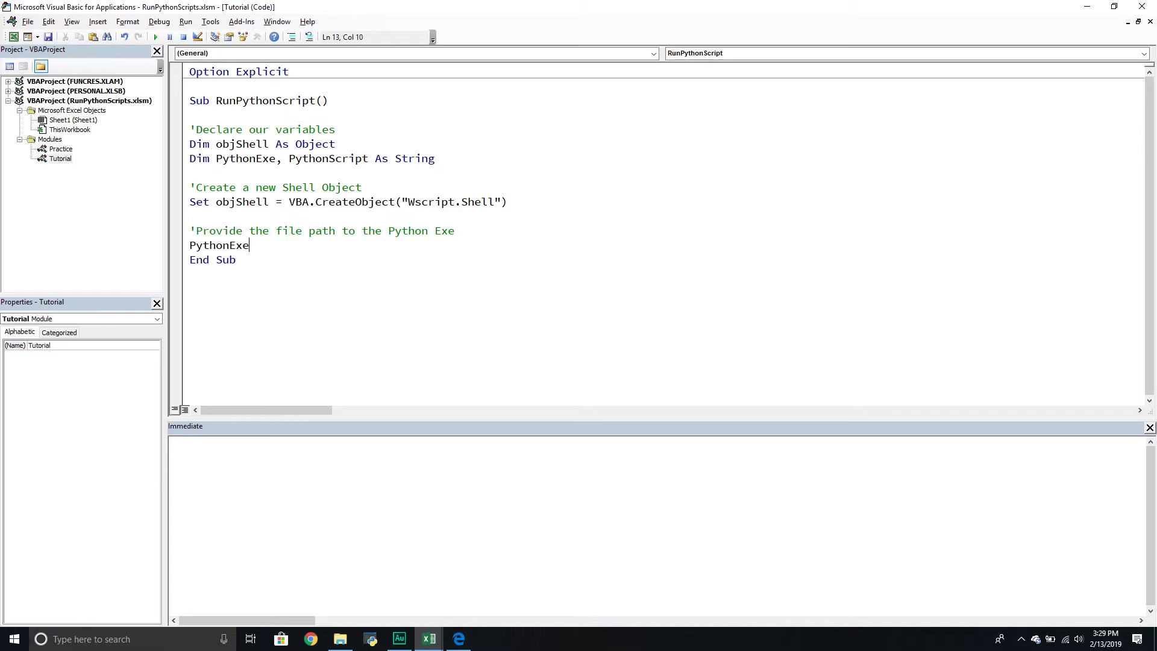
type("=")
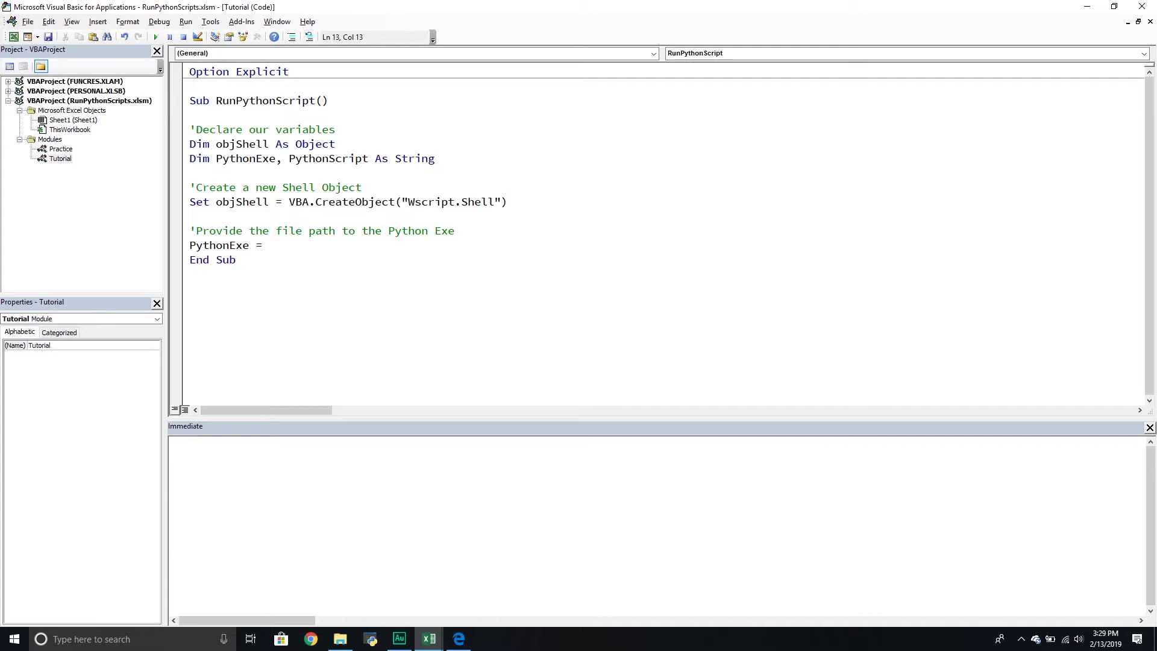
type("\"")
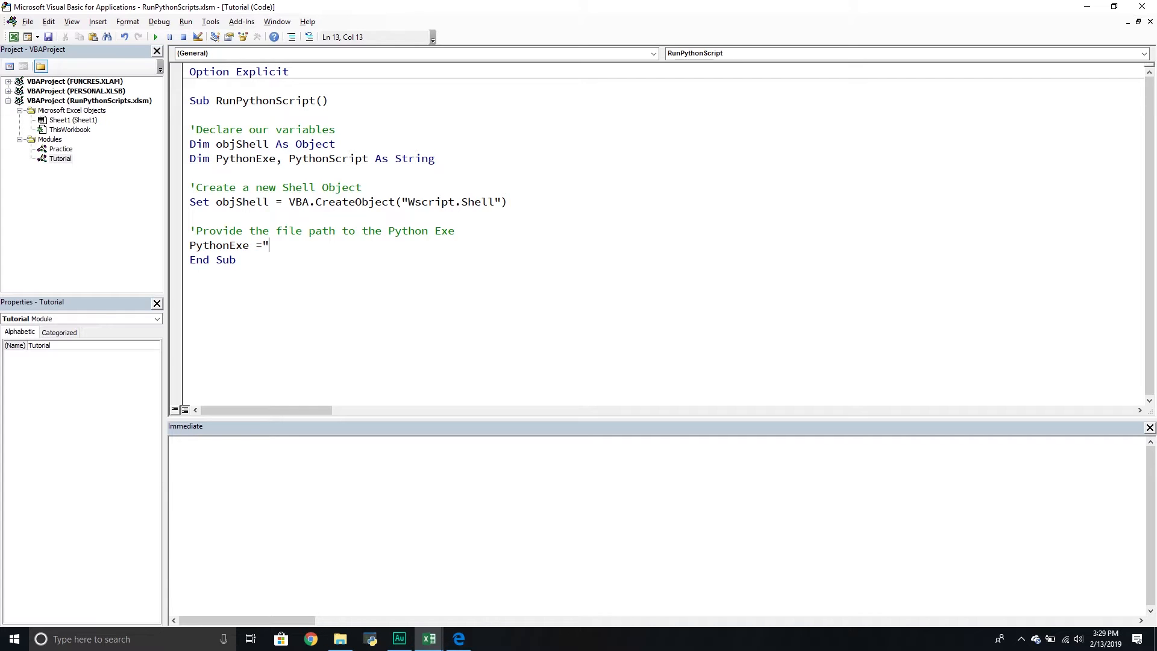
type("\"\"\"")
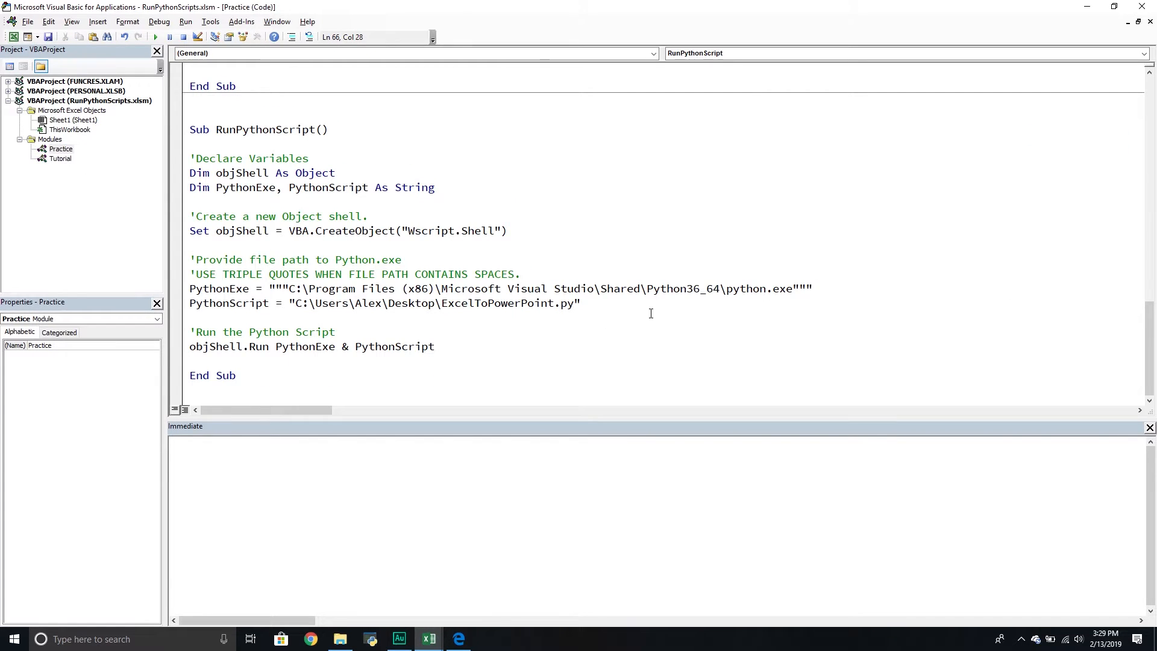
Copy Practice's PythonExe and PythonScript lines into Tutorial and remove the unfinished PythonExe line.
left_click_drag(189, 288, 581, 303)
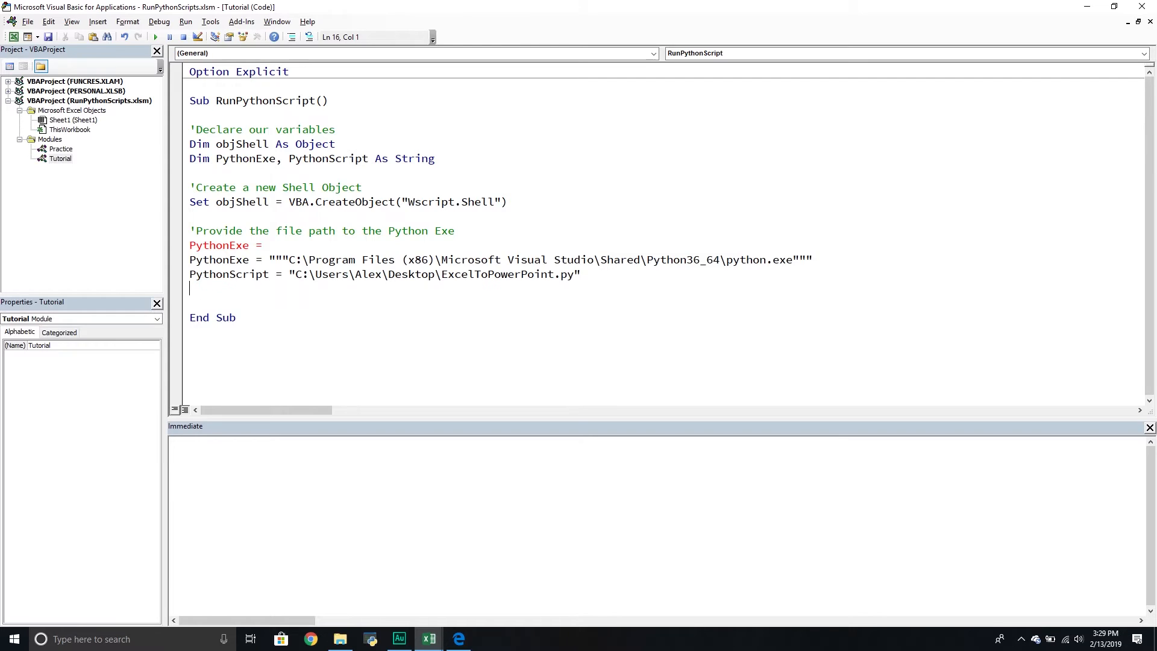
left_click_drag(197, 245, 264, 245)
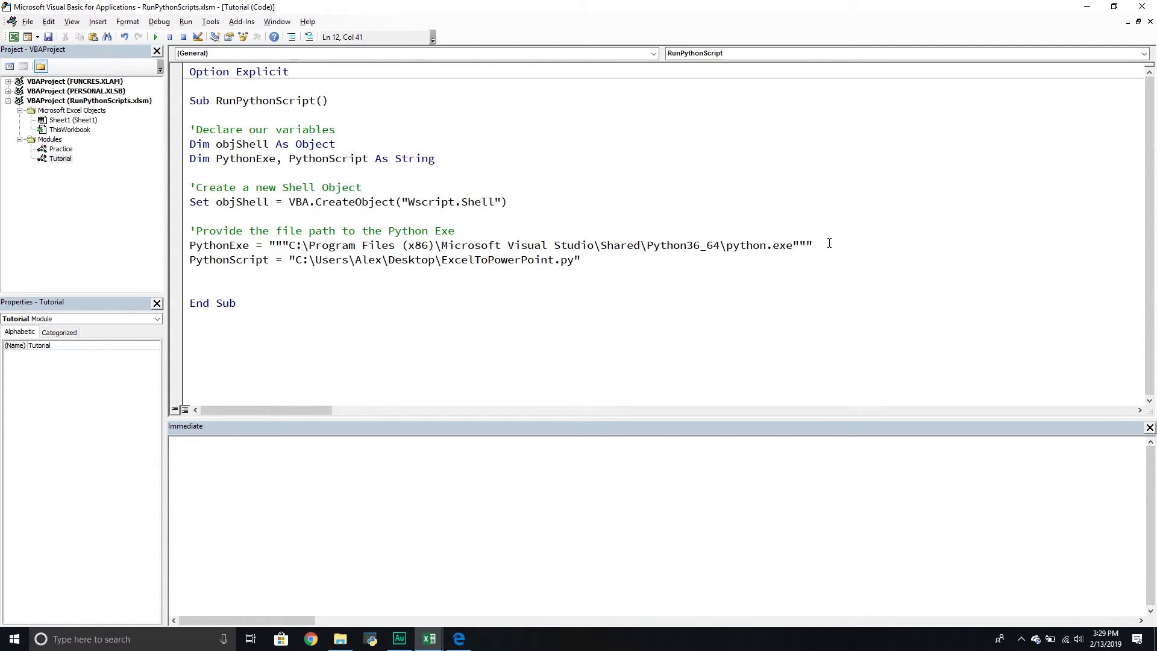
Add the 'Provide the file path to the Python Script comment and check the ExcelToPowerPoint.py path string.
type("'Provide the file f")
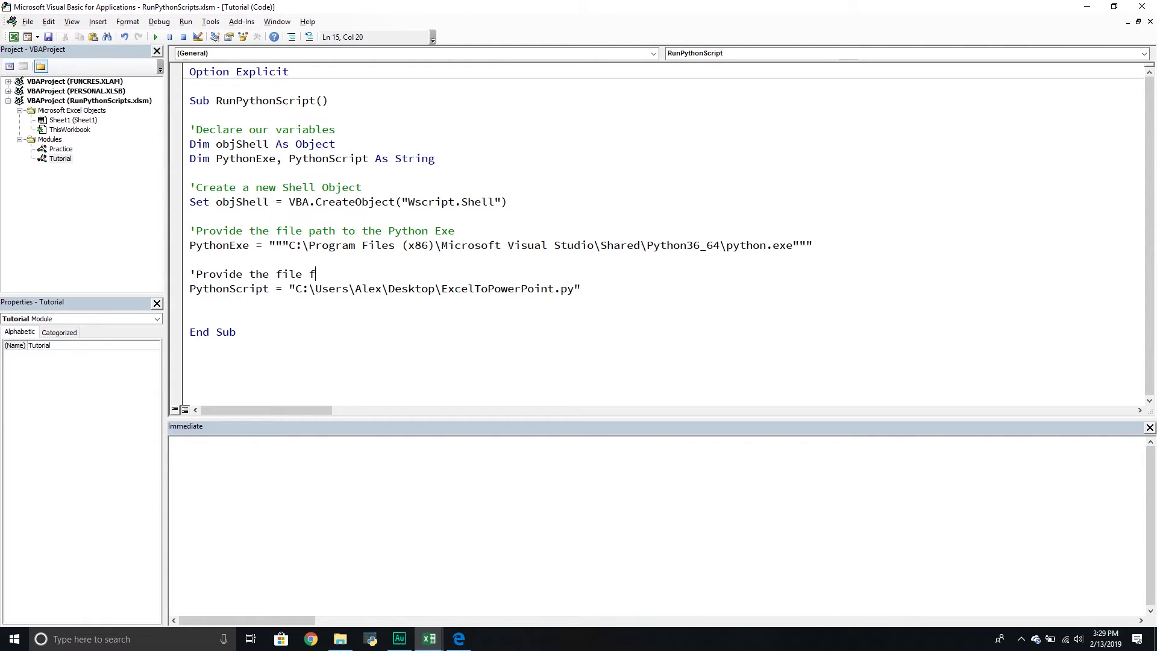
type("ath to the Python")
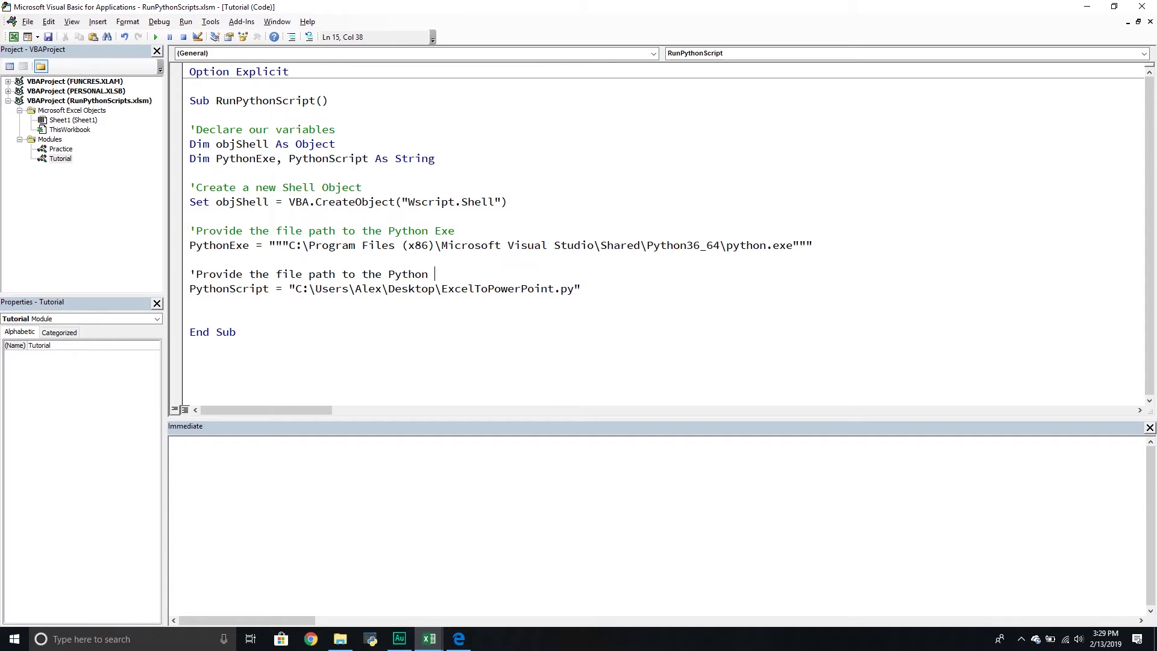
type("Script")
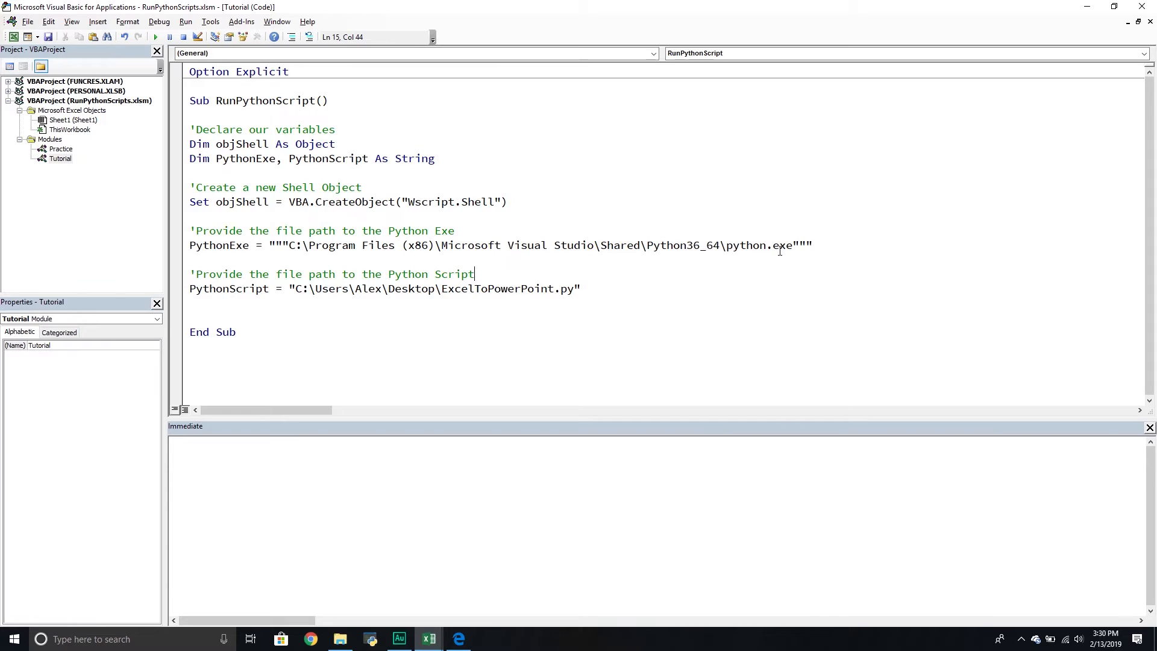
mouse_move(805, 248)
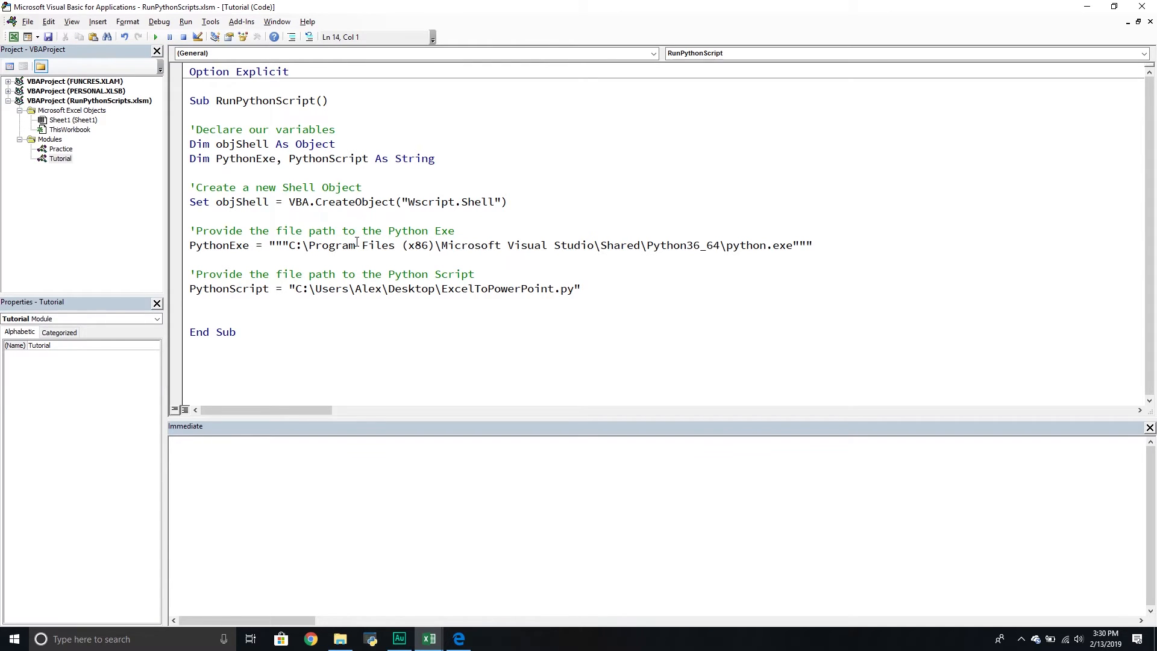
double_click(416, 245)
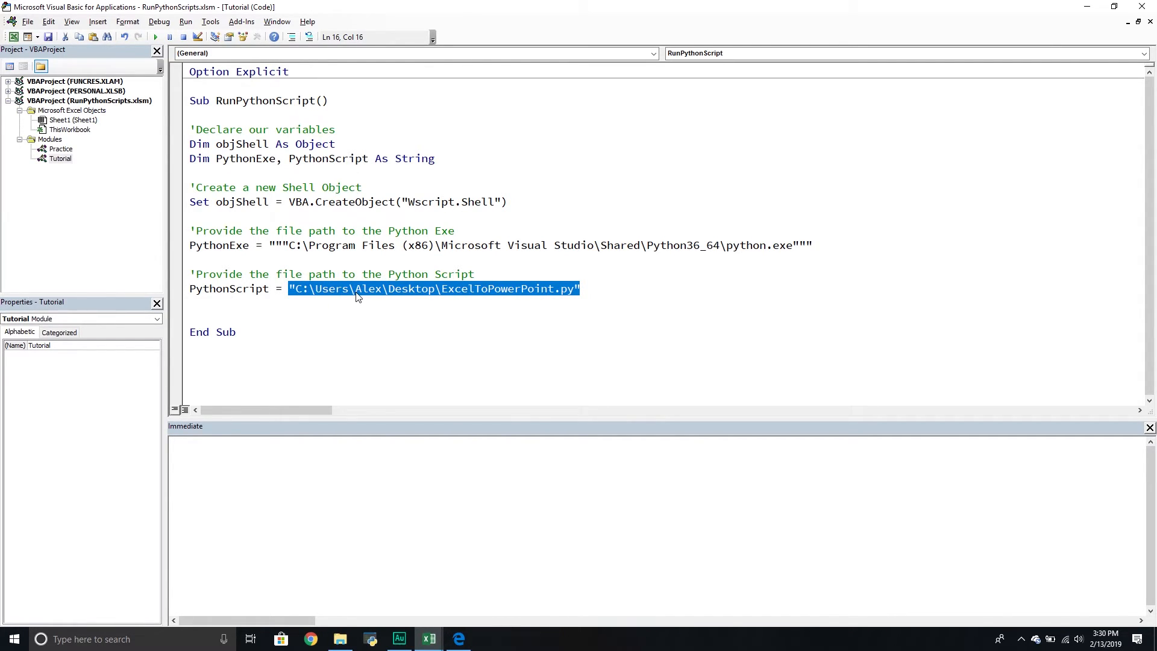
left_click(297, 288)
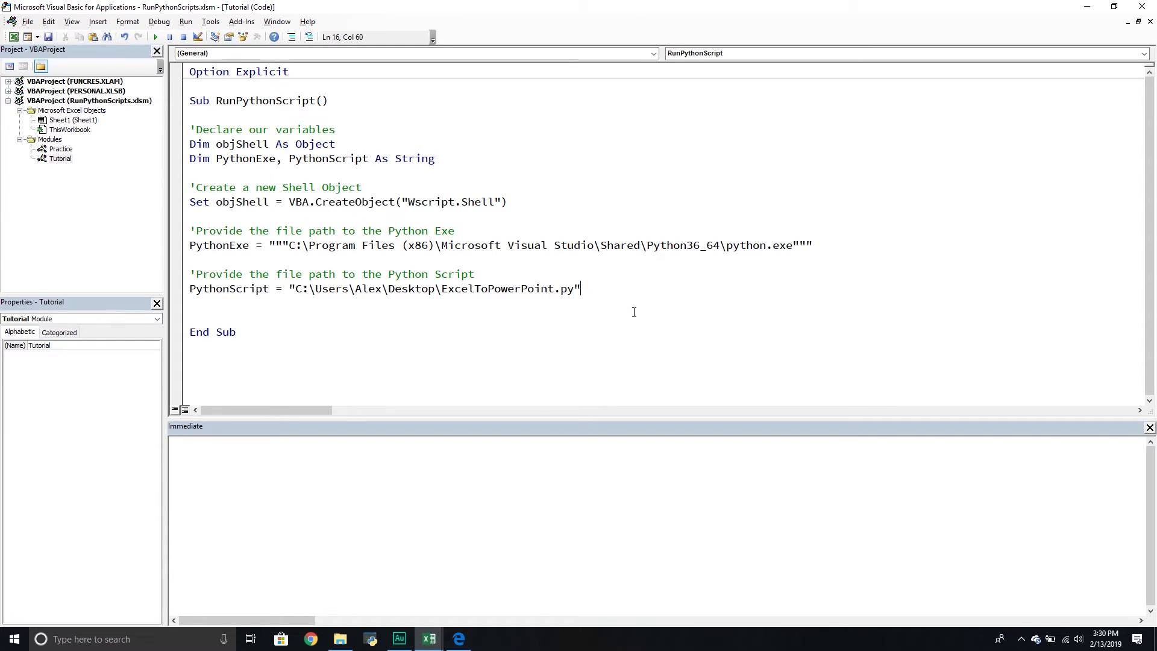
Under a 'Run the Python Script comment, write objShell.Run PythonExe & PythonScript.
key("Enter")
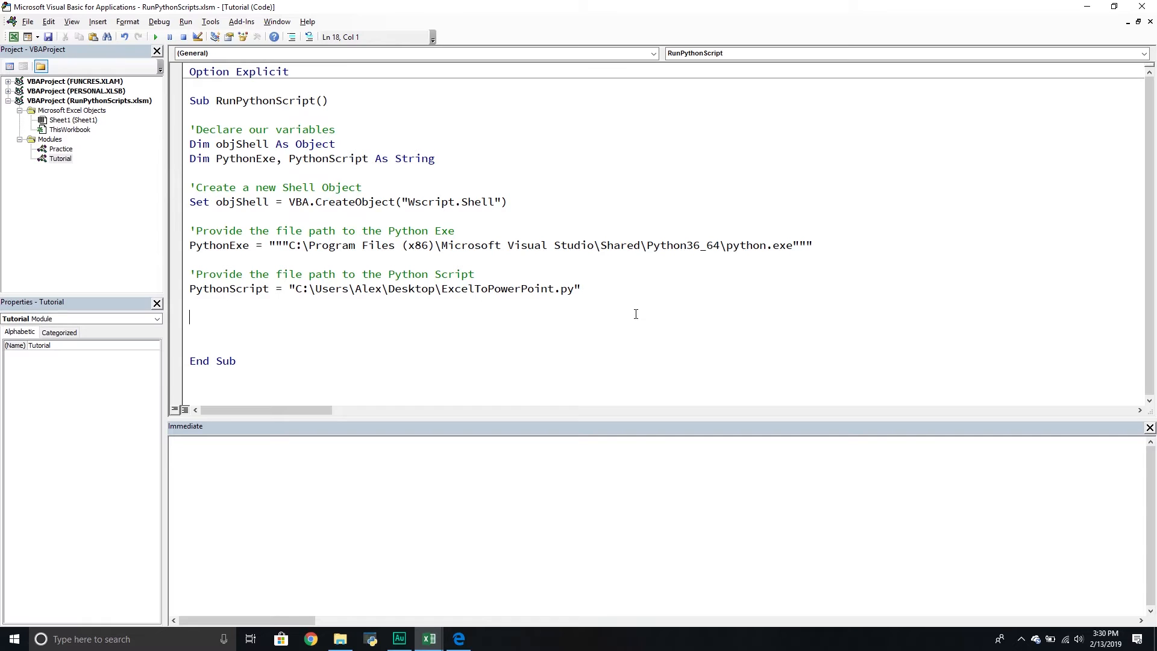
type("'Run ty")
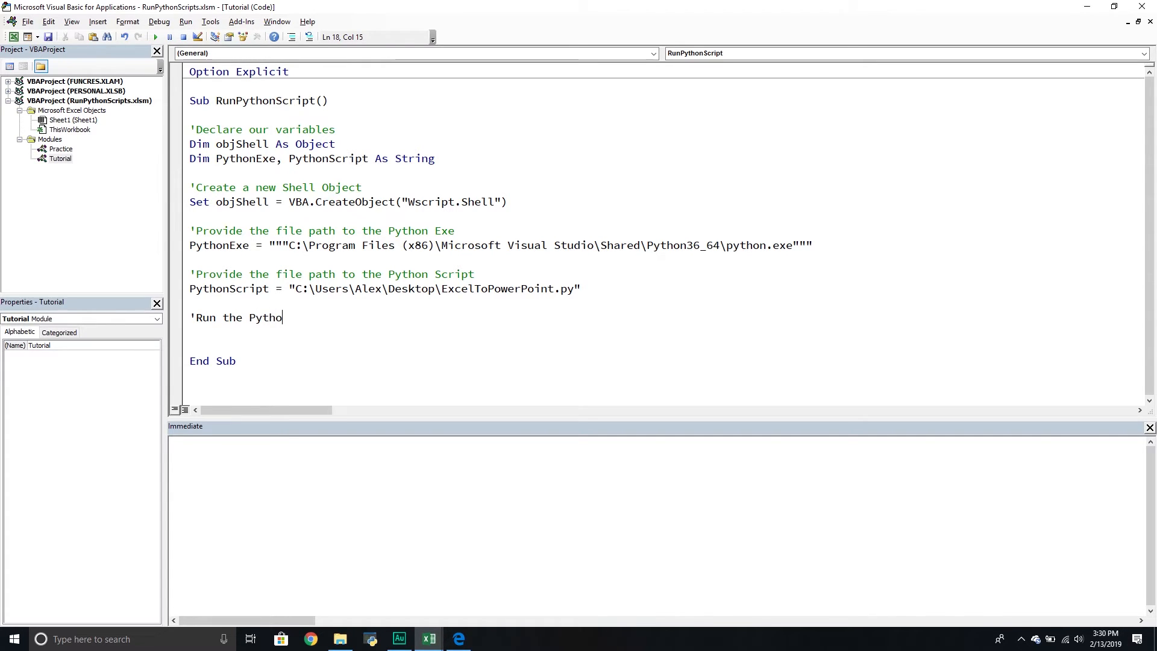
type("n Script")
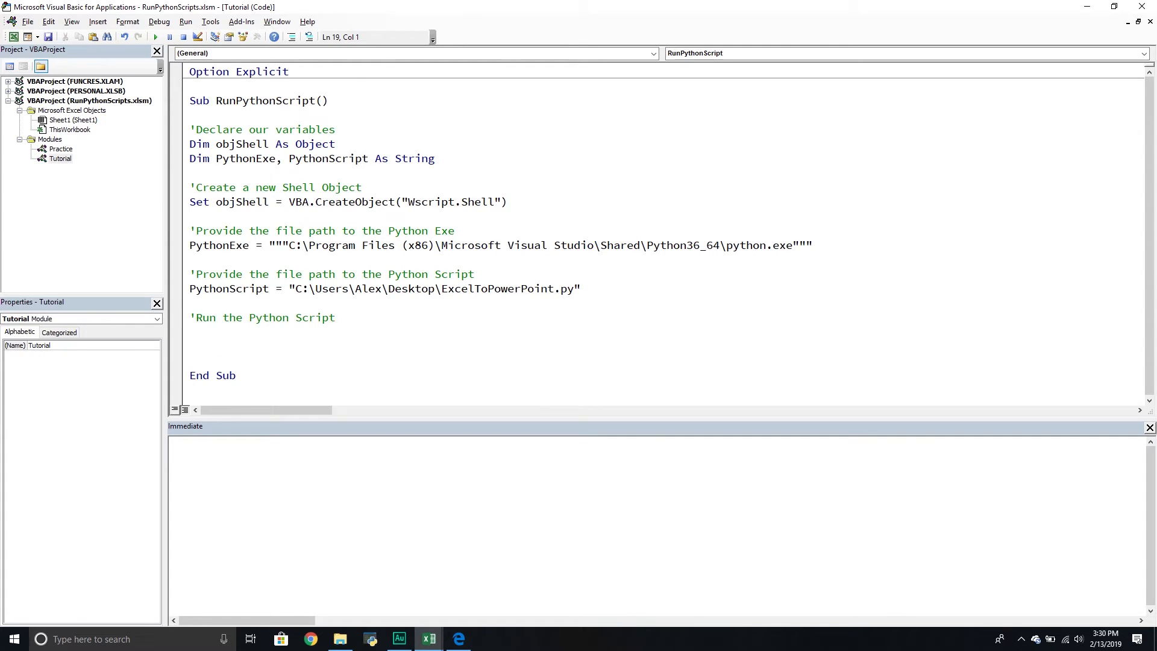
type("objShell")
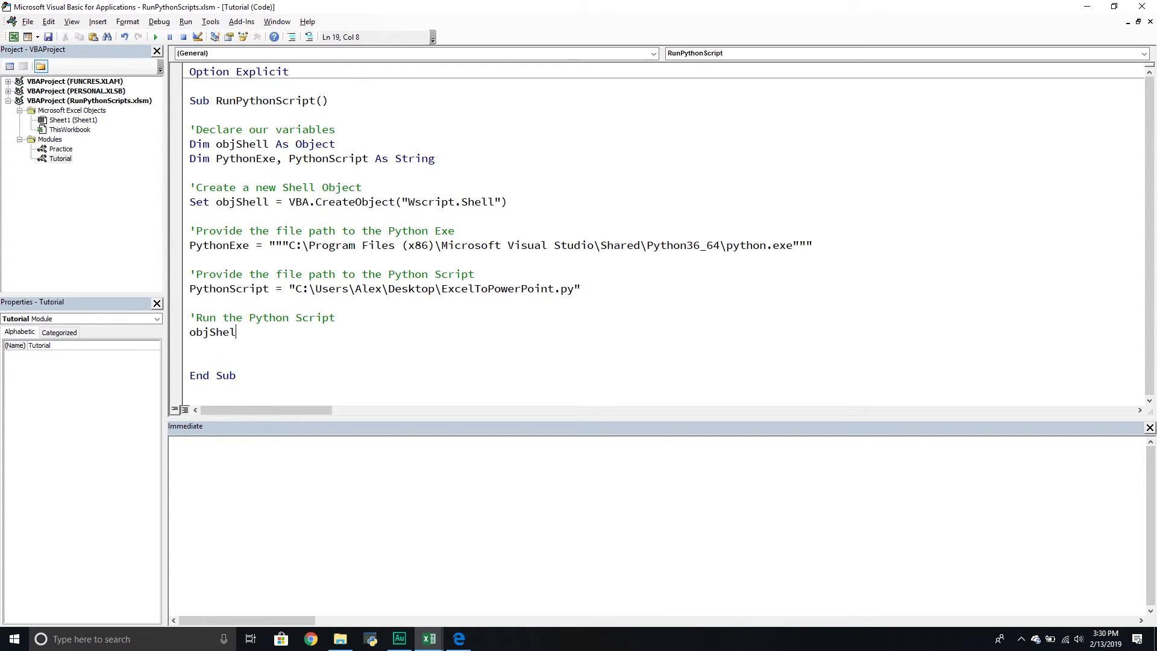
type(".Run")
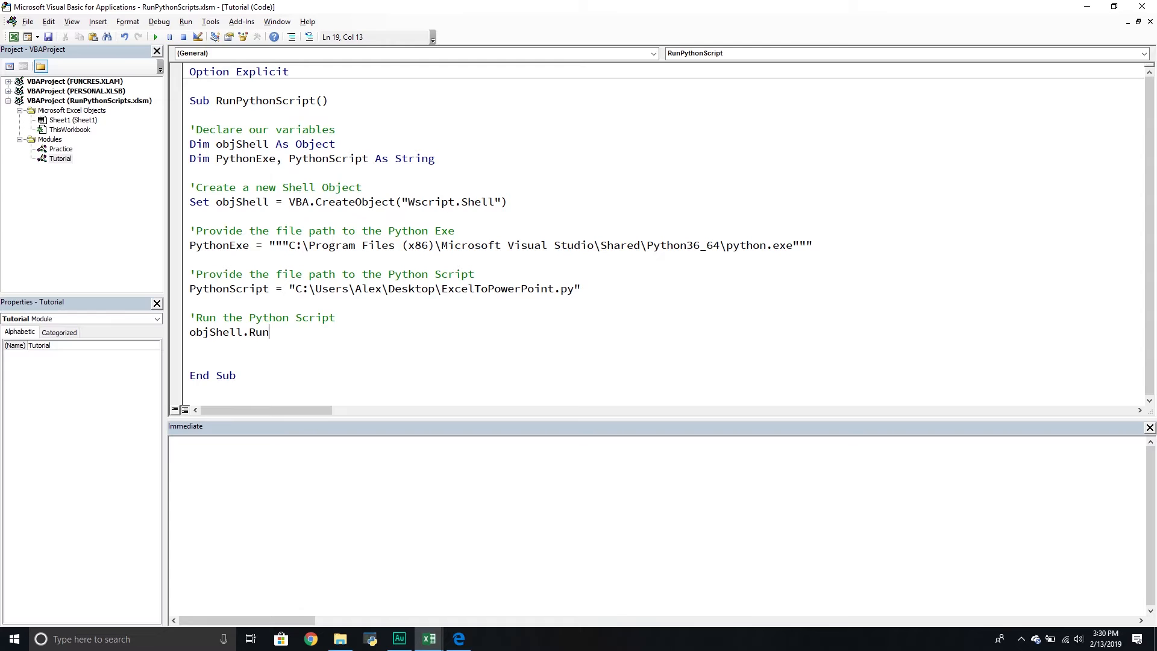
type("\" \"")
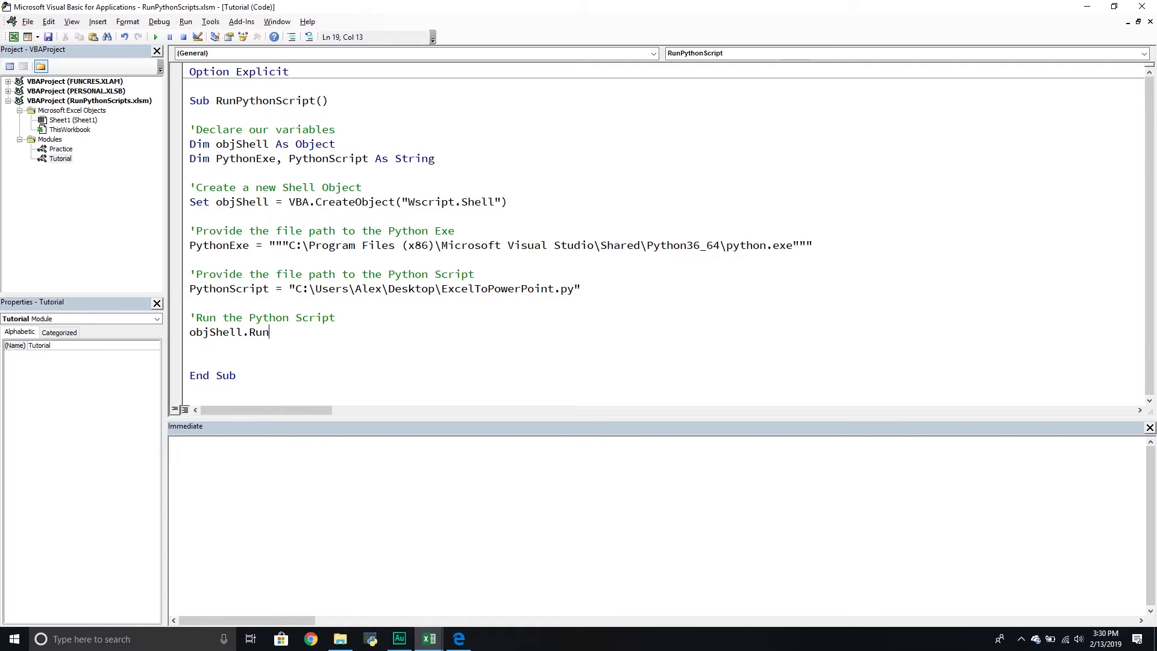
type("\" \"")
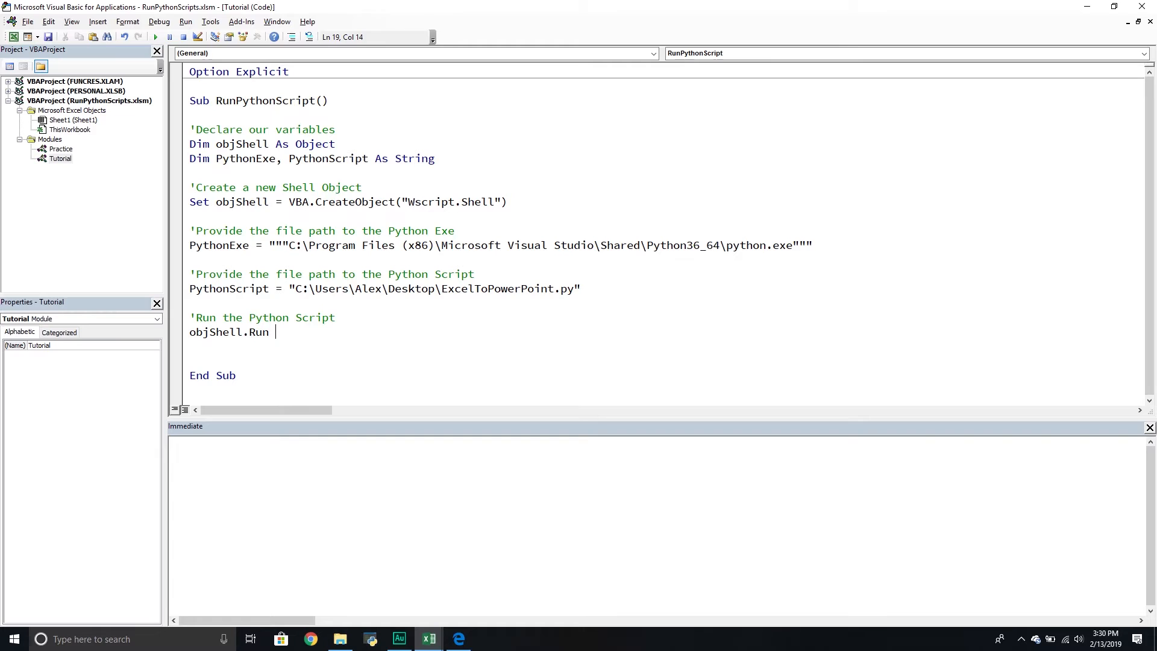
type("PythonExe")
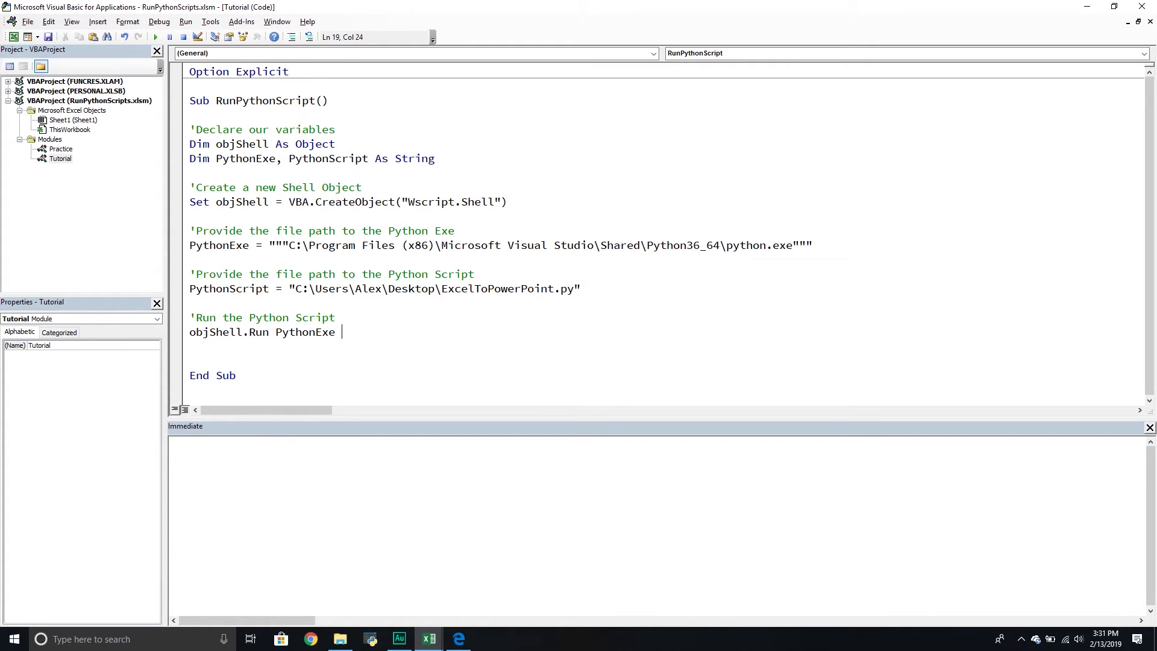
type("& Py")
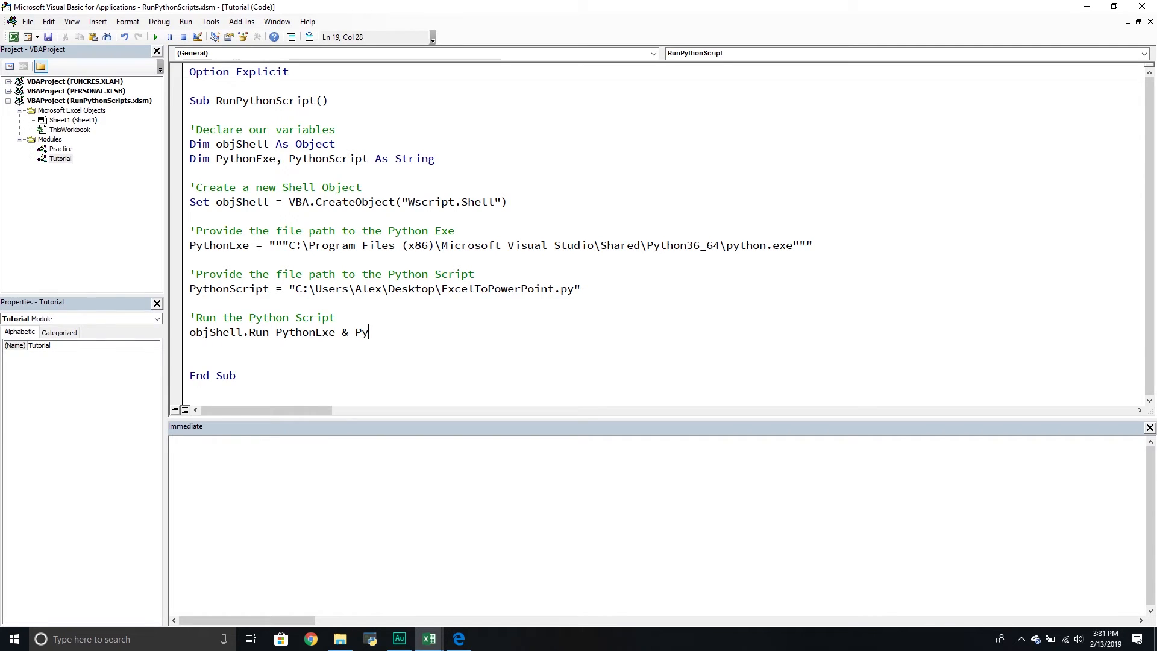
type("thonScript")
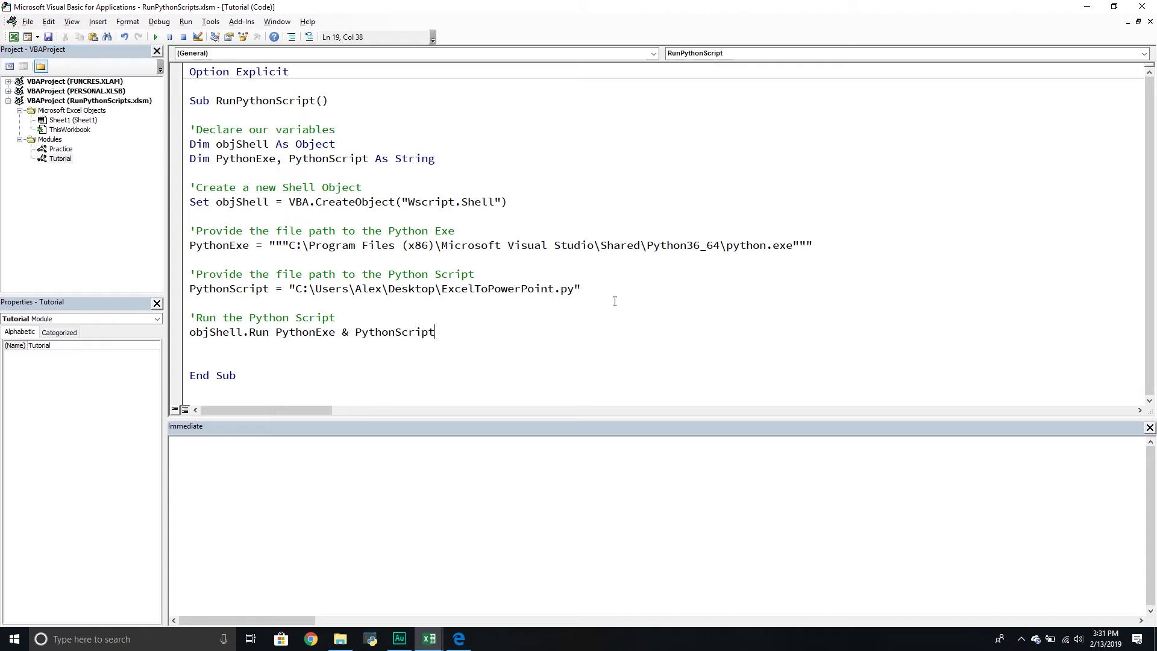
Run the RunPythonScript macro and switch to the generated PowerPoint deck.
left_click(580, 288)
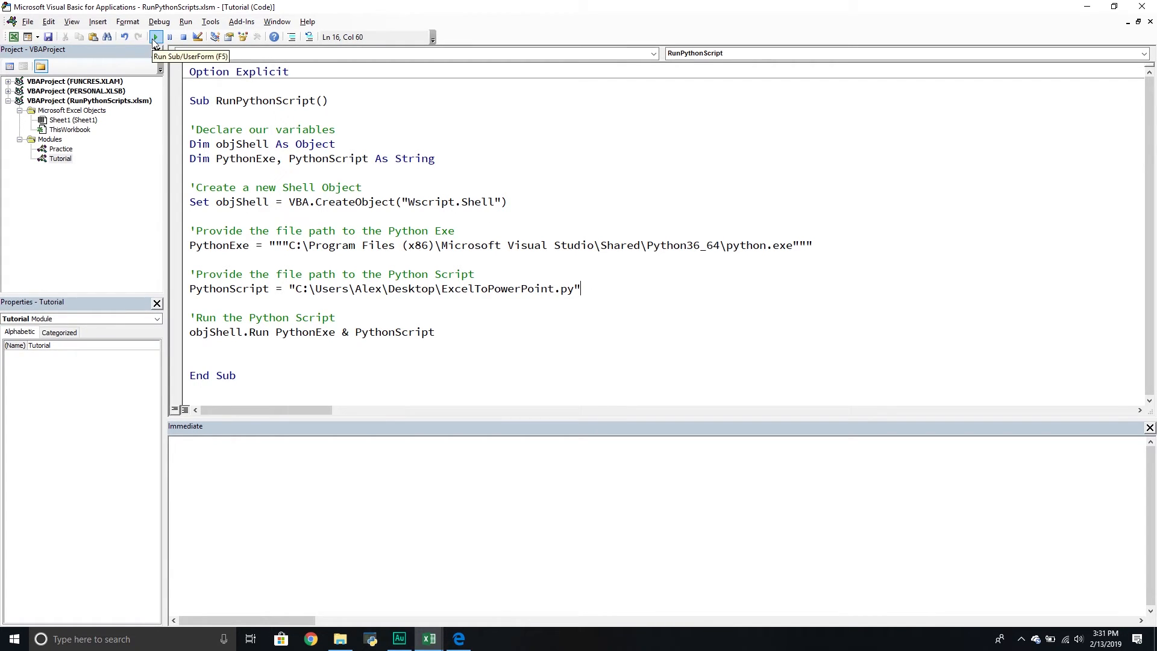
left_click(155, 38)
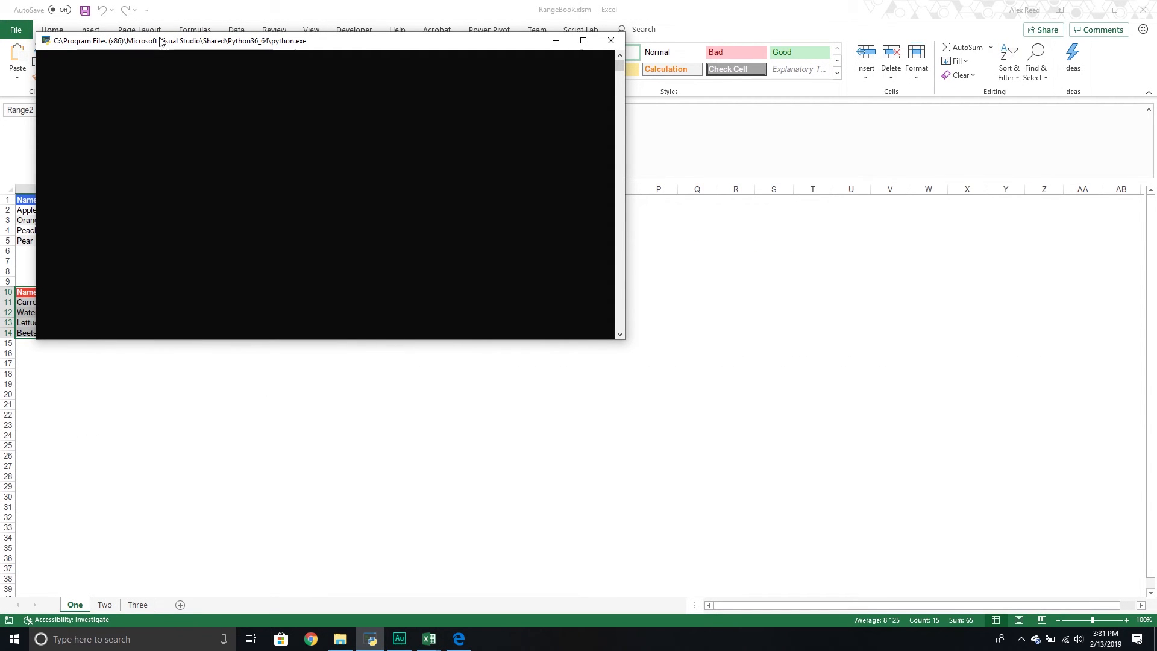
left_click(487, 639)
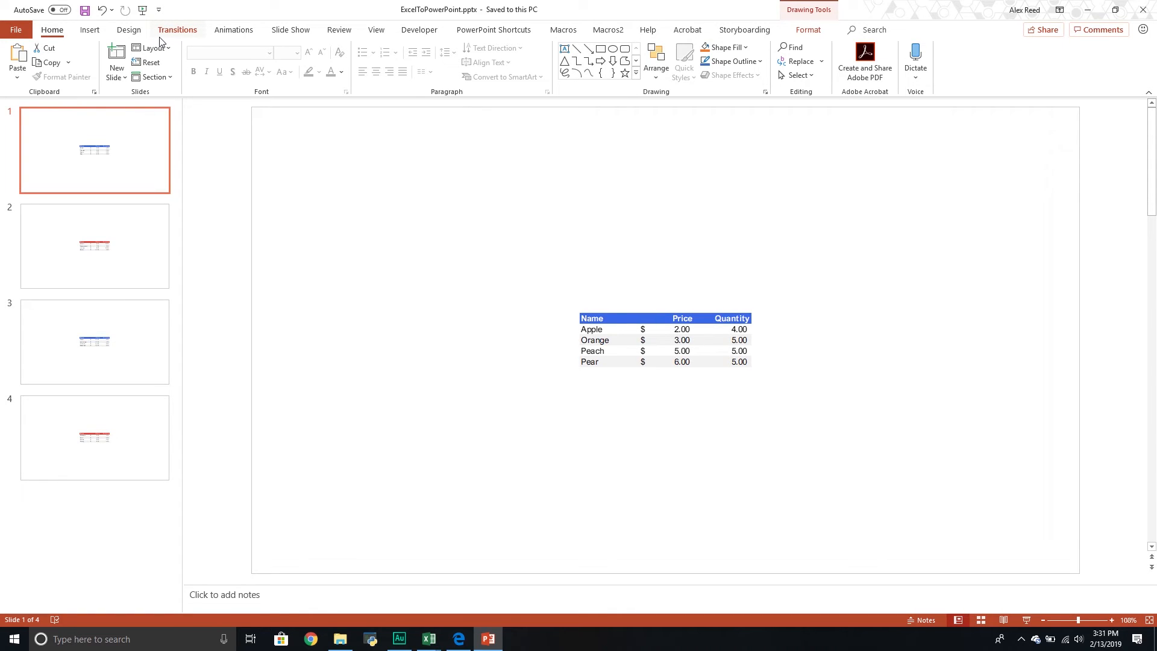
View the second and third generated slides with the table data.
left_click(94, 246)
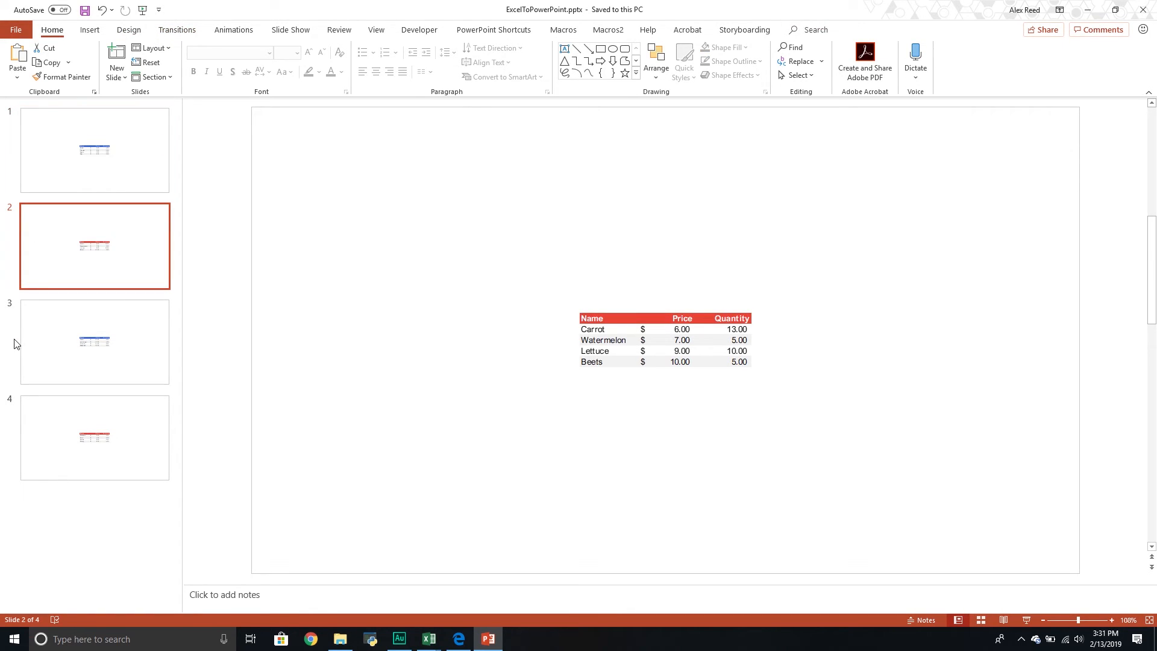
left_click(94, 436)
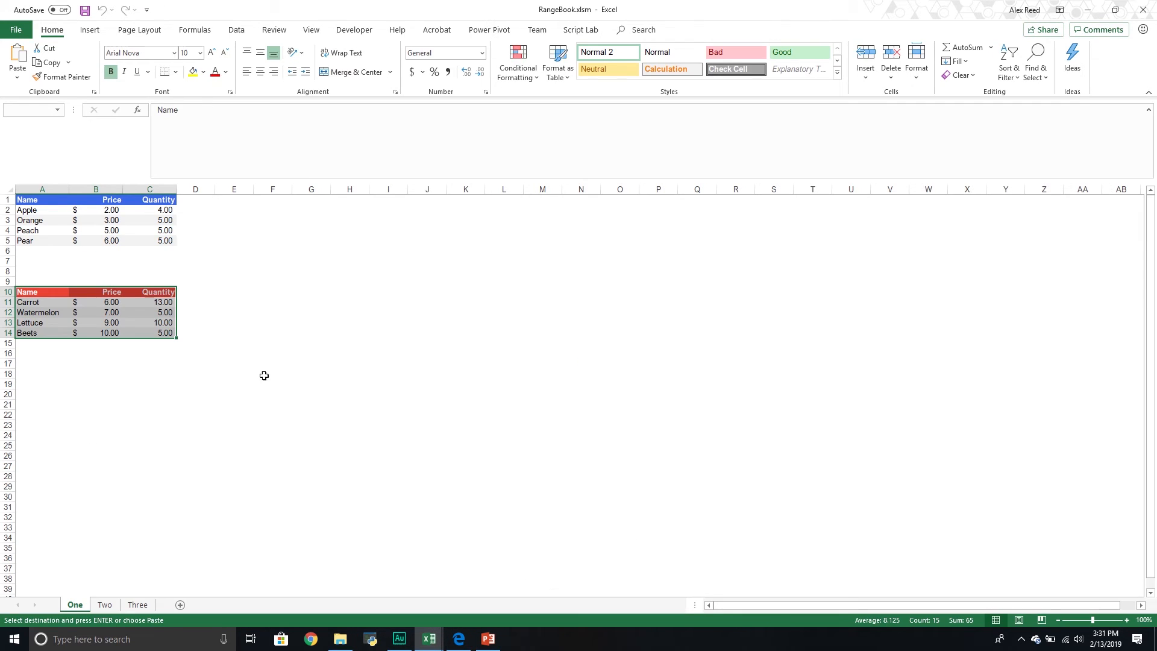
mouse_move(361, 259)
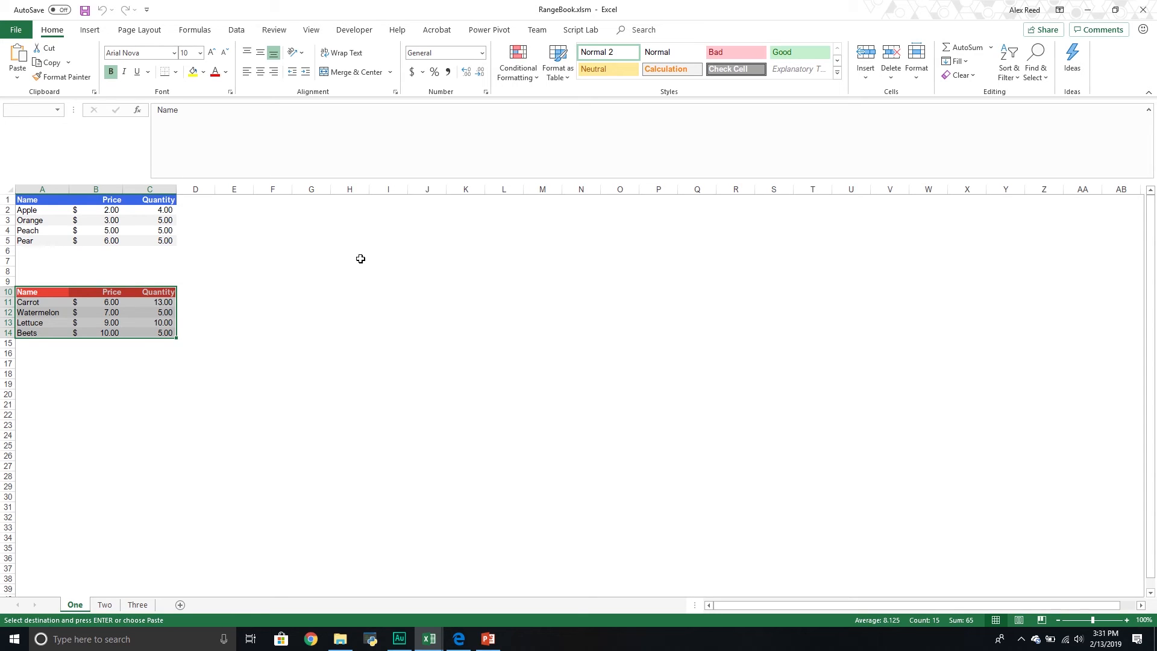
mouse_move(363, 262)
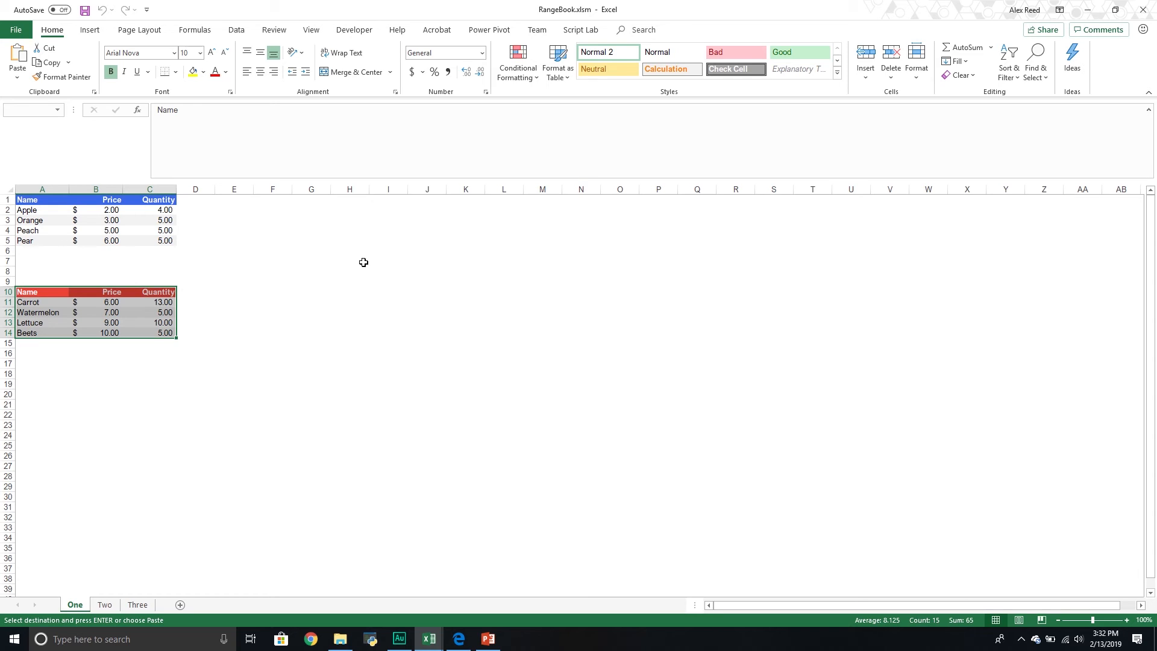
Deselect the copied vegetable table range in the RangeBook sheet.
left_click(349, 260)
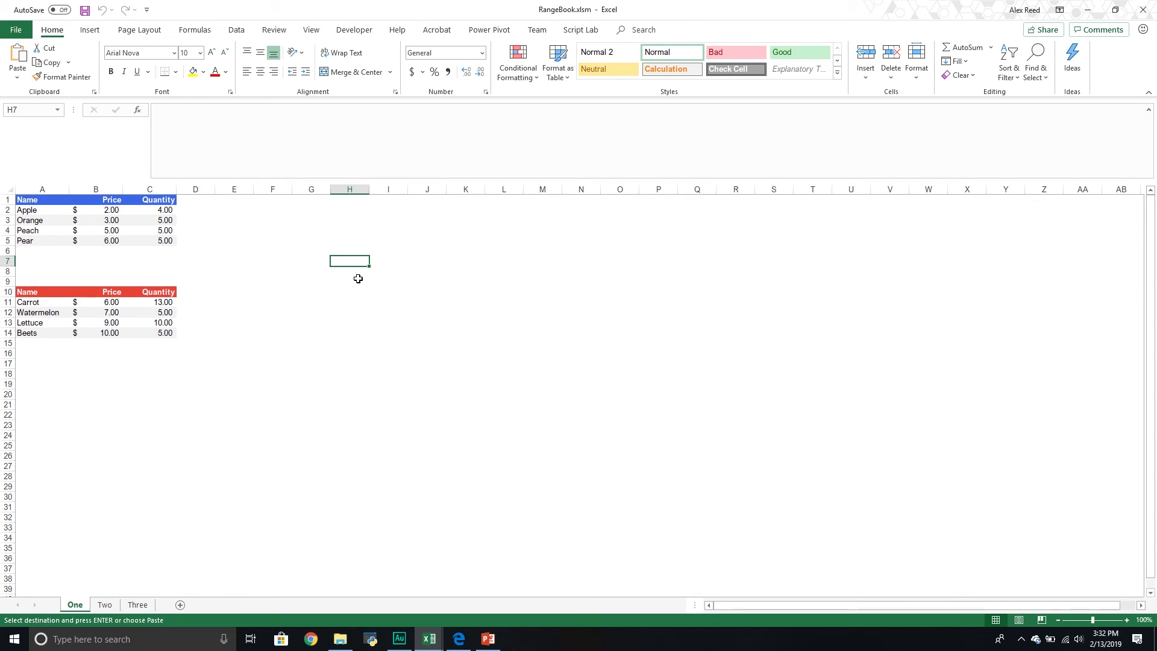
mouse_move(429, 639)
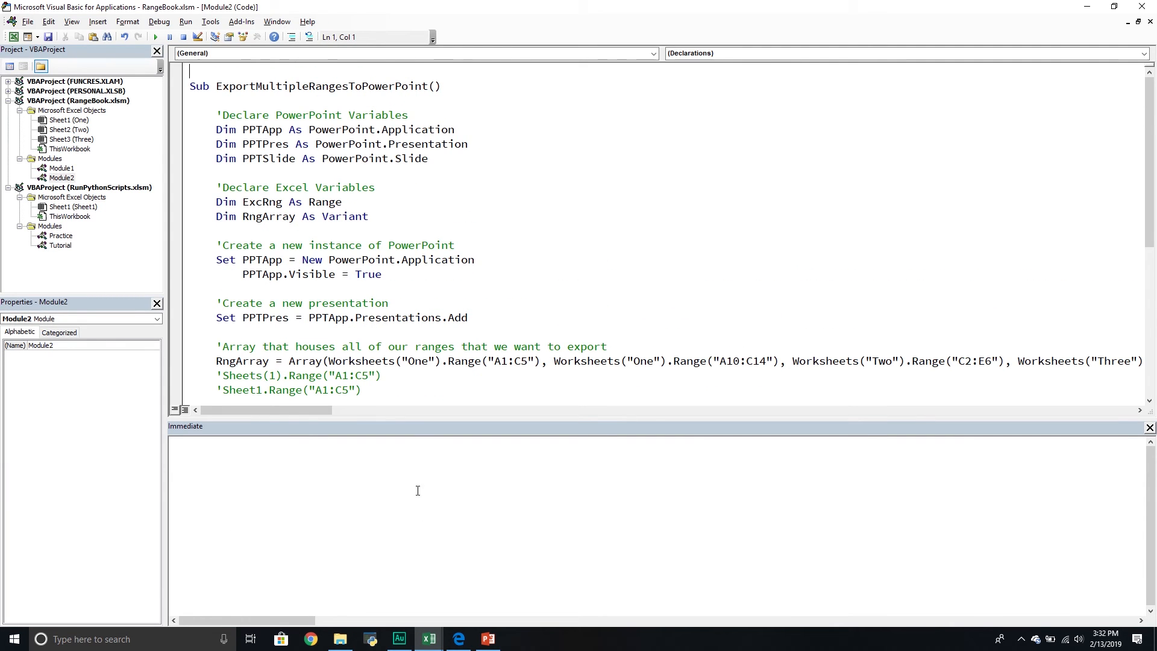
Open the Tutorial module's code from the RunPythonScripts.xlsm Modules folder.
left_click(60, 245)
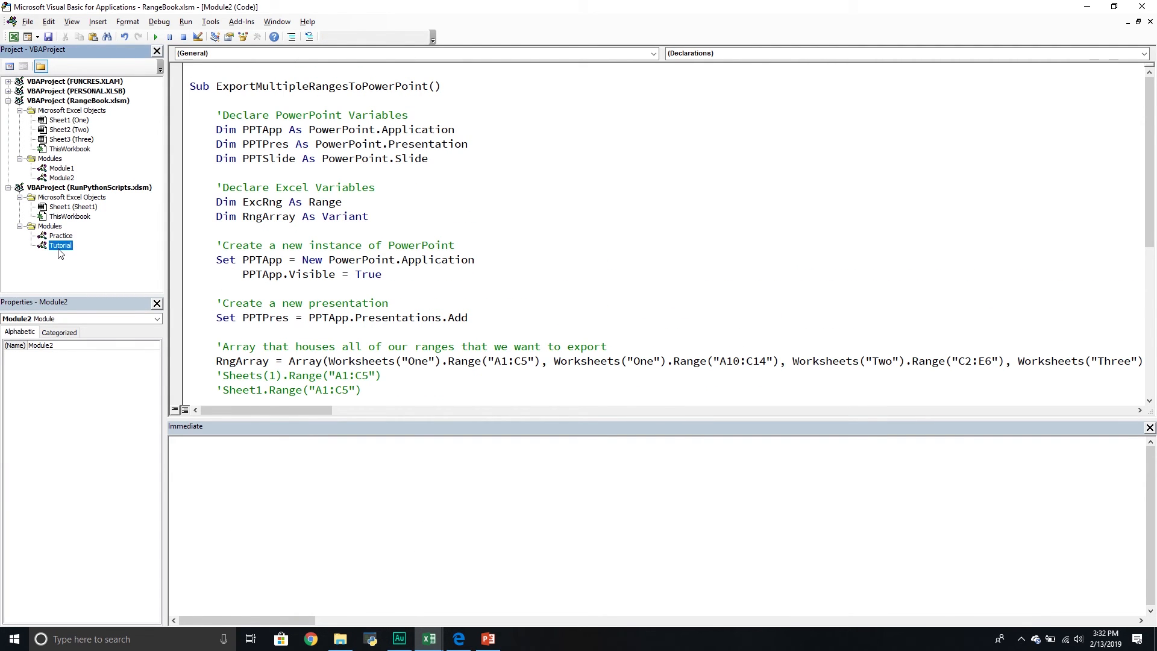
double_click(60, 244)
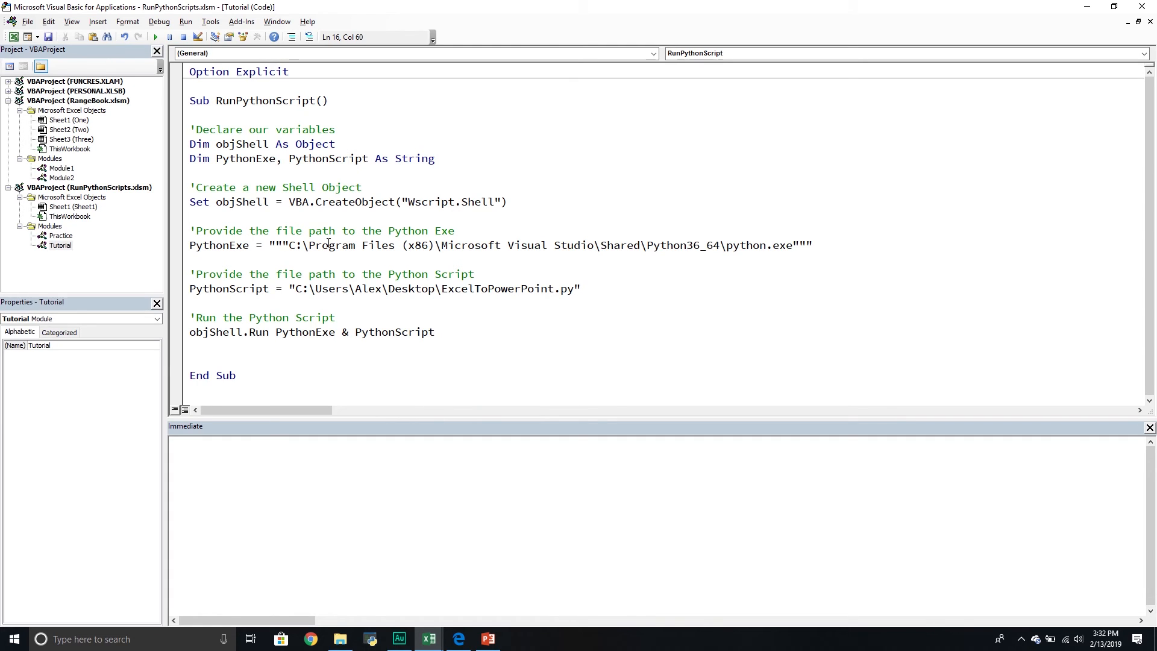